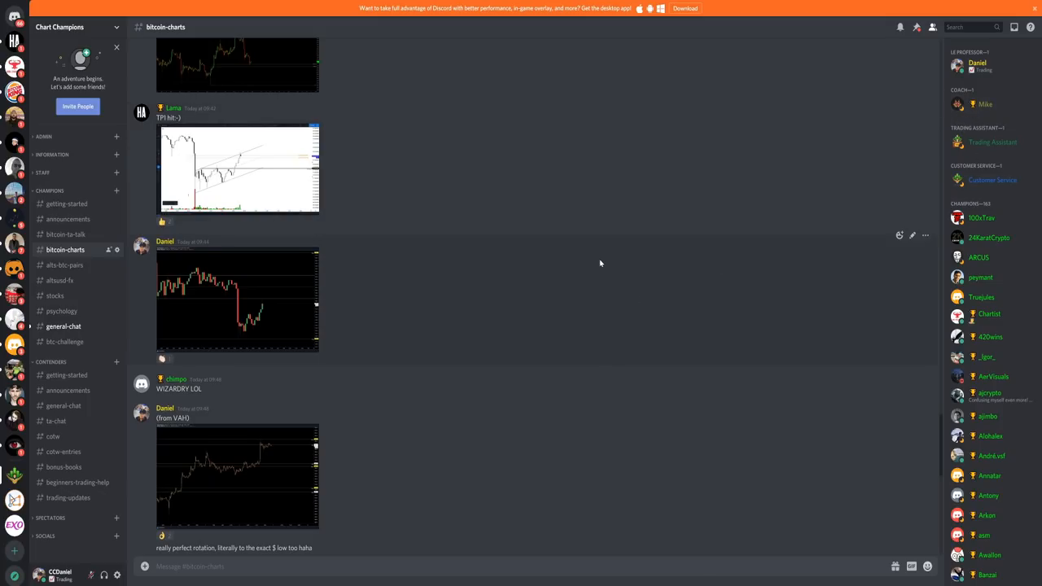
pyautogui.moveTo(543, 325)
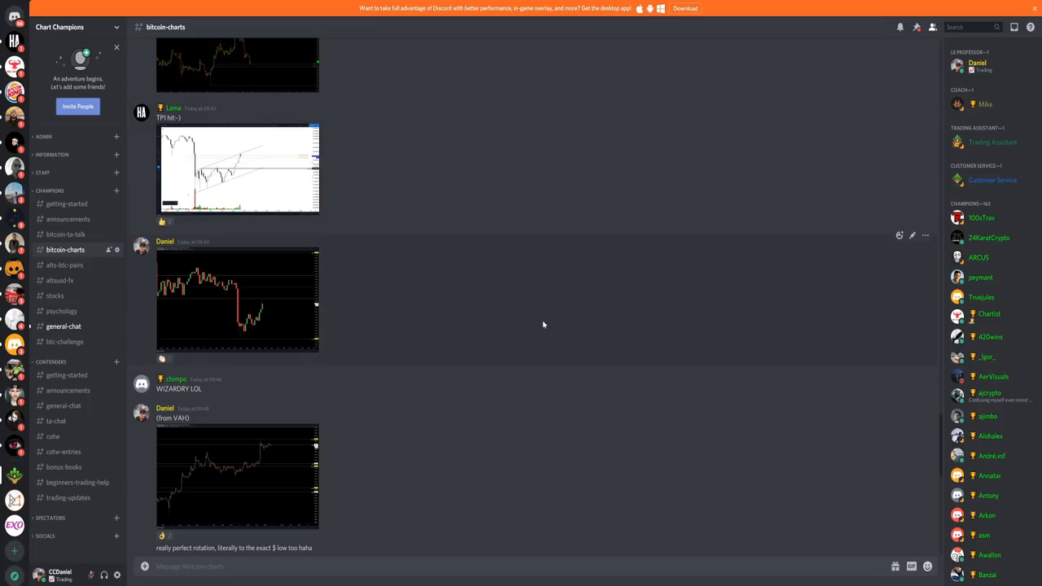
pyautogui.moveTo(607, 308)
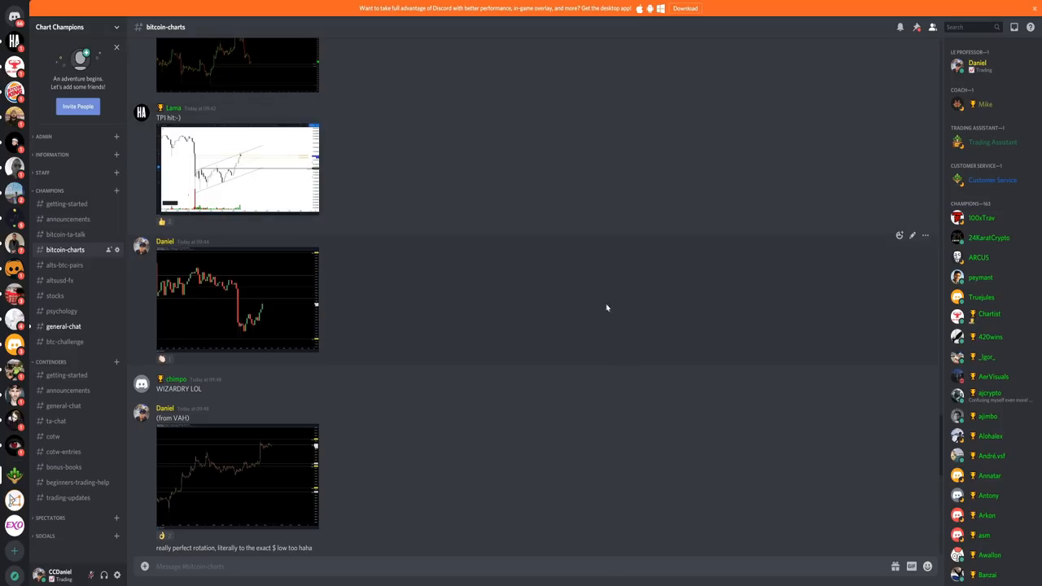
pyautogui.moveTo(367, 204)
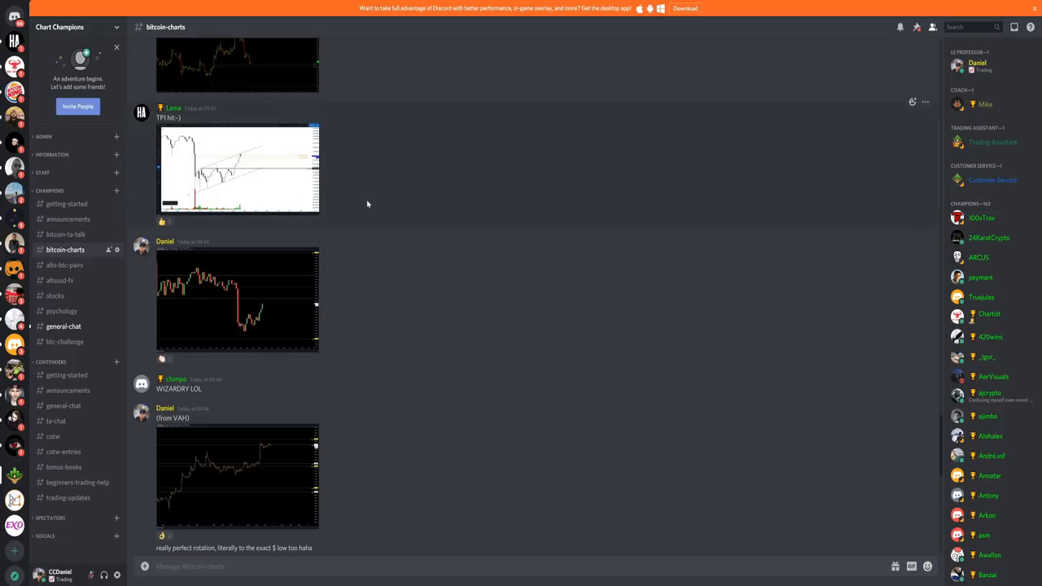
pyautogui.moveTo(491, 278)
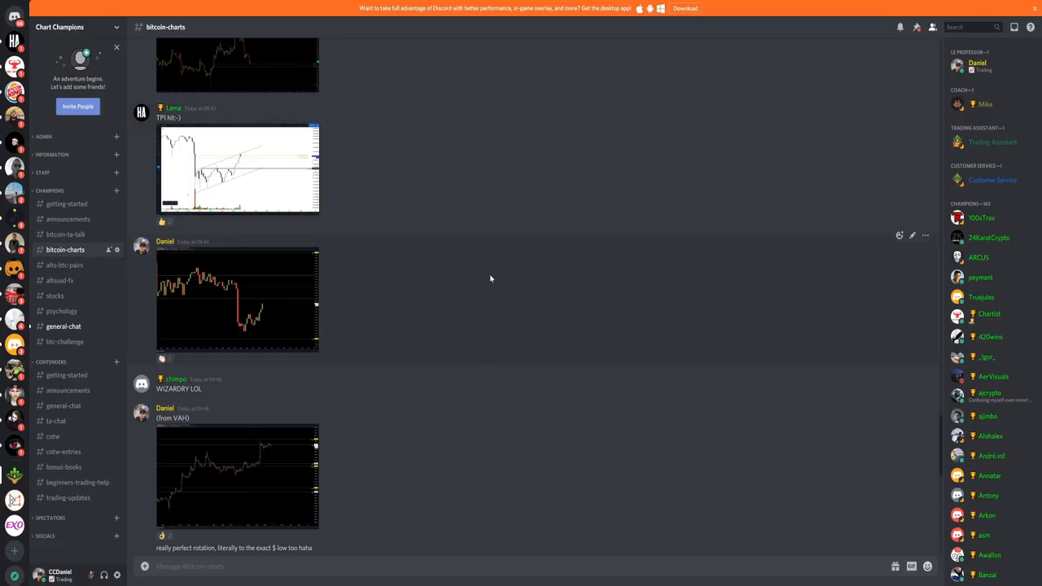
pyautogui.moveTo(487, 281)
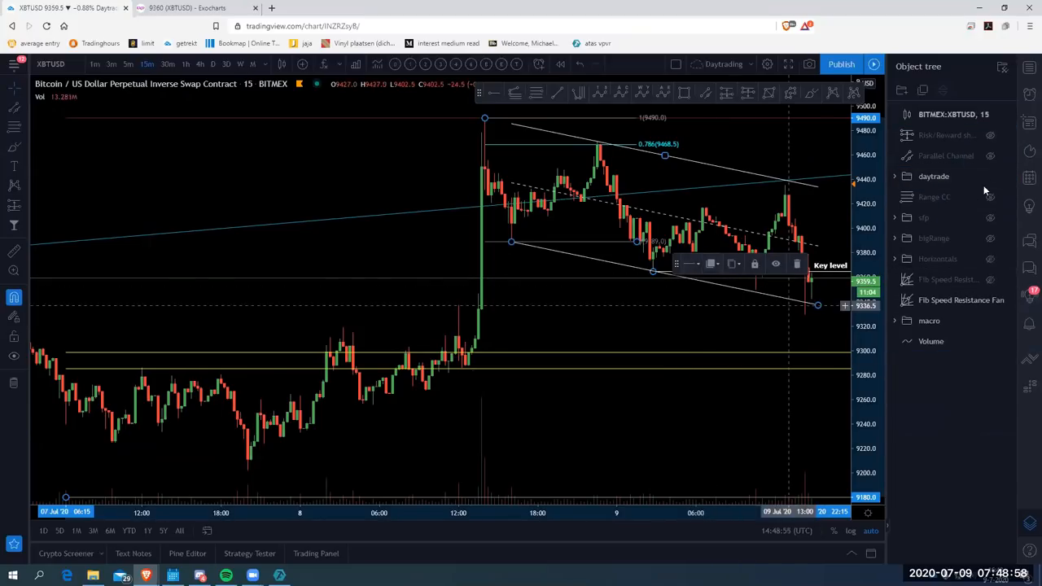
# - Hide the channel and fib drawings in the Object tree, then change the chart timeframe
pyautogui.click(989, 176)
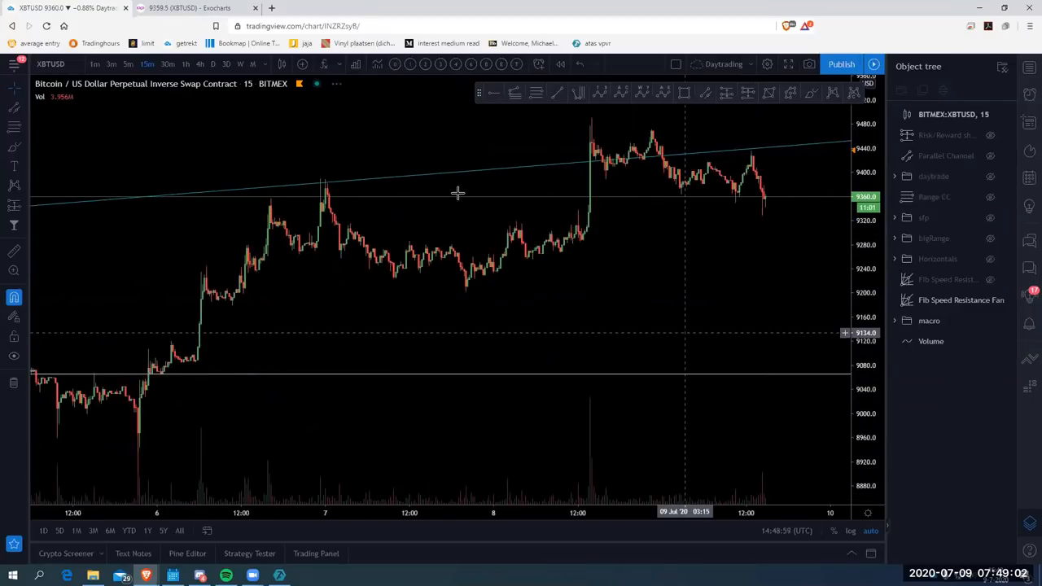
pyautogui.click(183, 65)
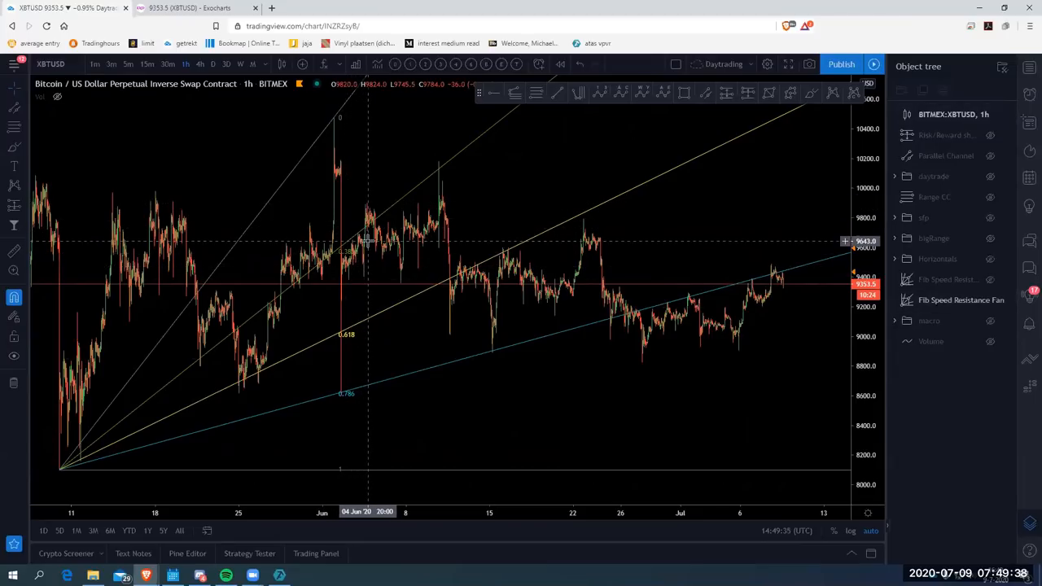
pyautogui.moveTo(374, 216)
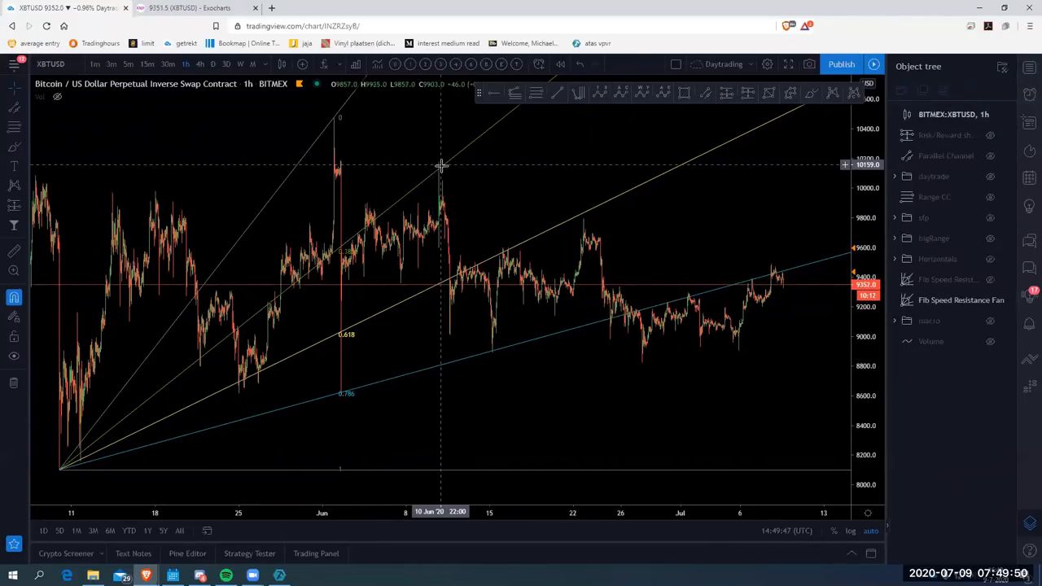
pyautogui.moveTo(451, 332)
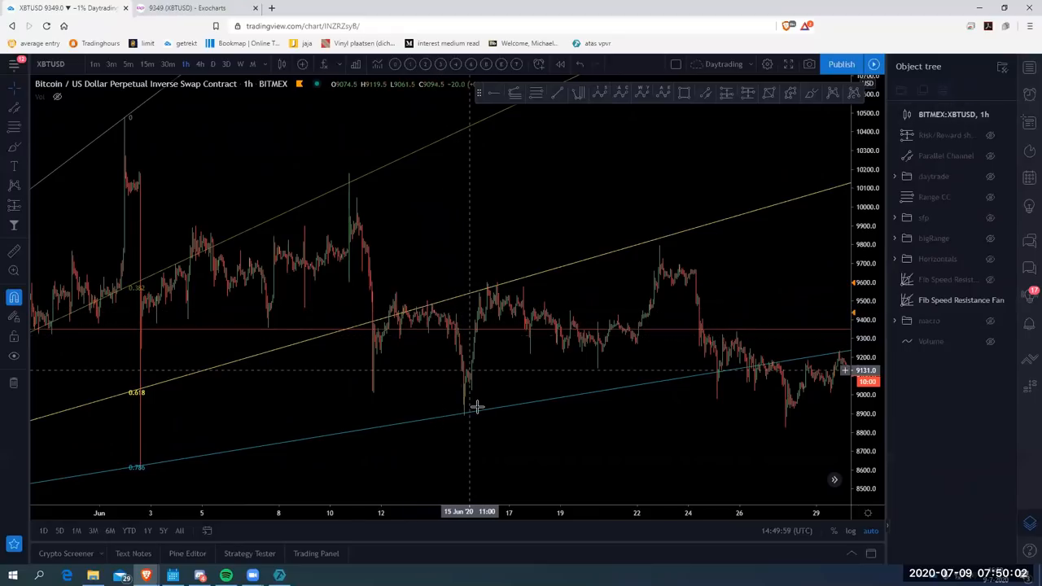
pyautogui.moveTo(462, 412)
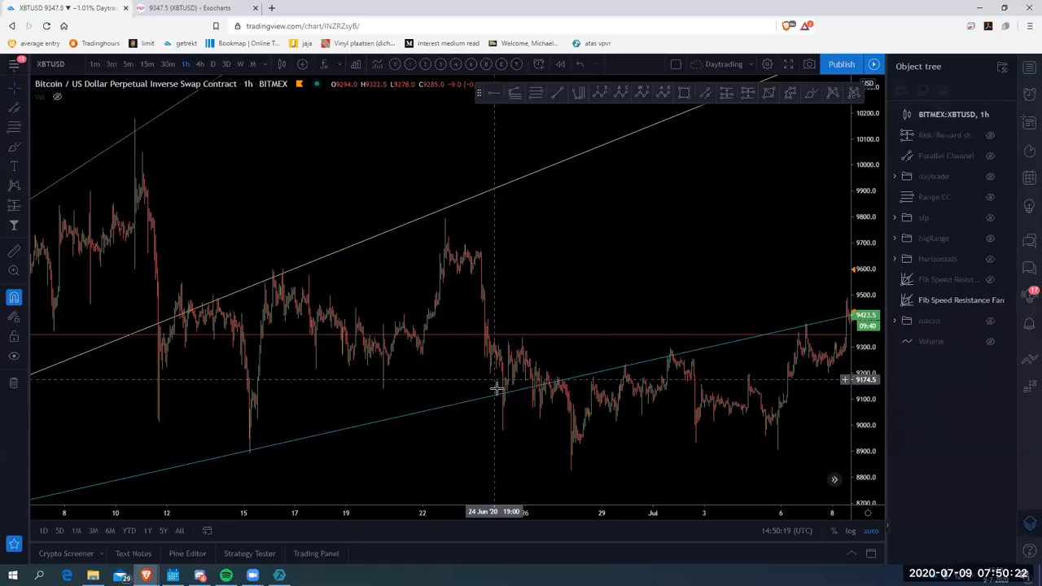
pyautogui.moveTo(503, 407)
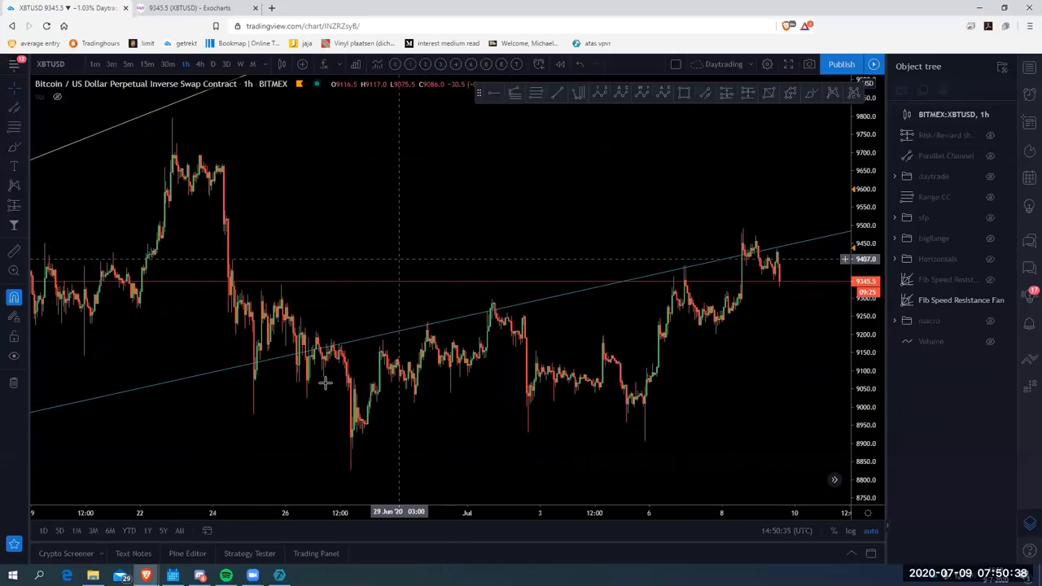
pyautogui.moveTo(336, 367)
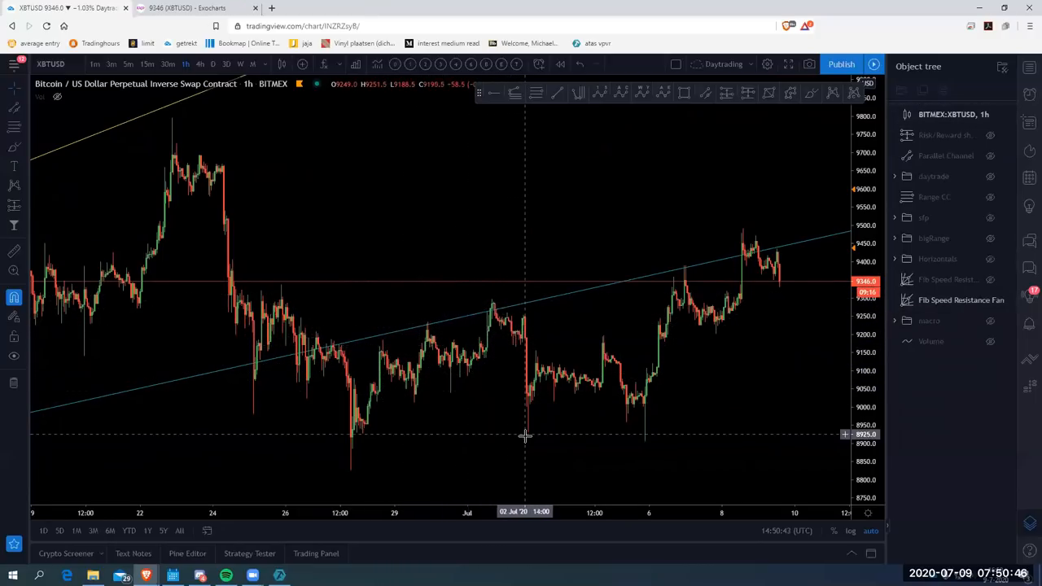
pyautogui.moveTo(577, 400)
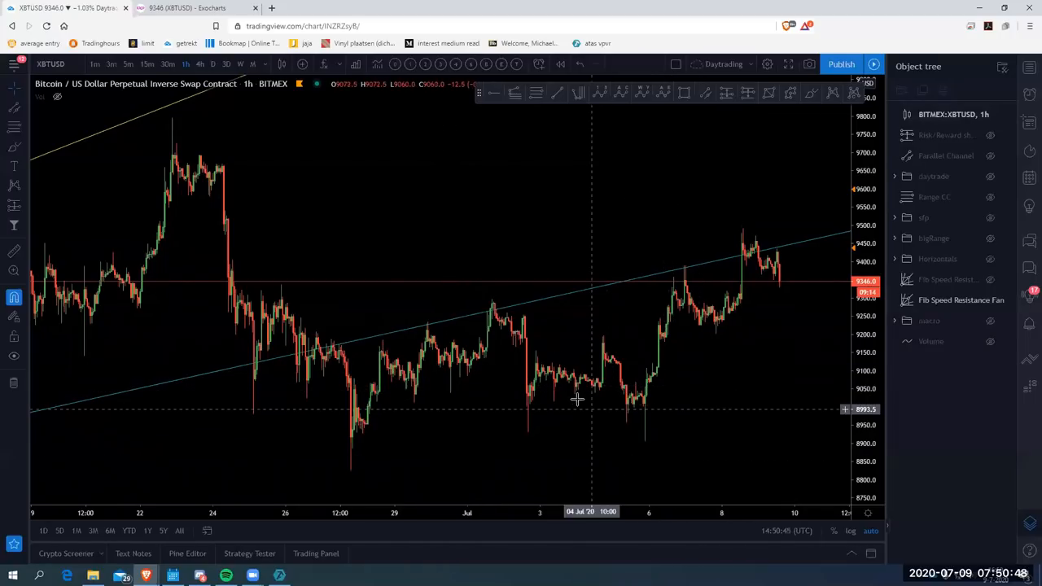
pyautogui.moveTo(576, 399); pyautogui.dragTo(446, 407)
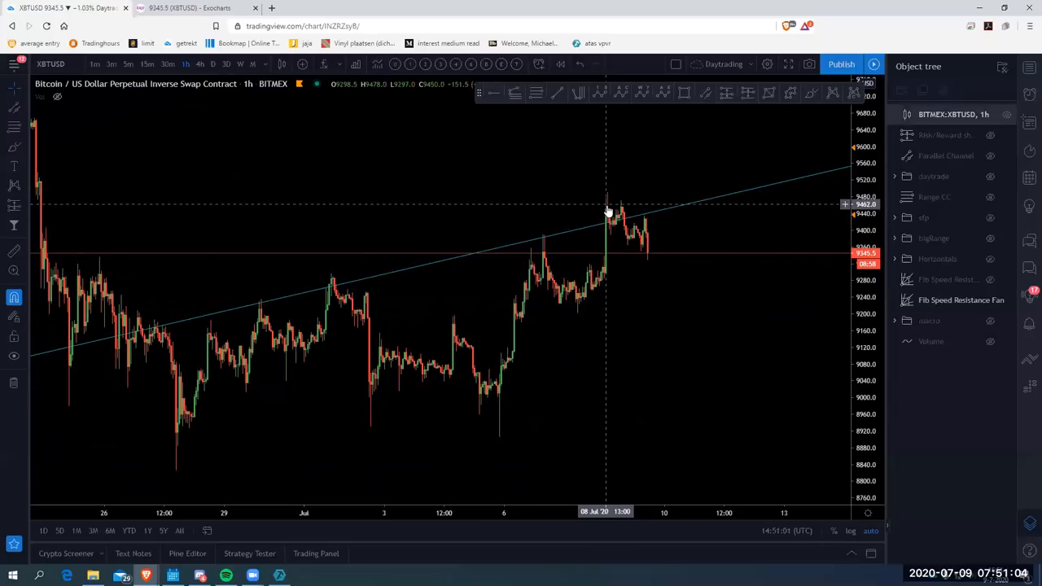
pyautogui.moveTo(621, 203)
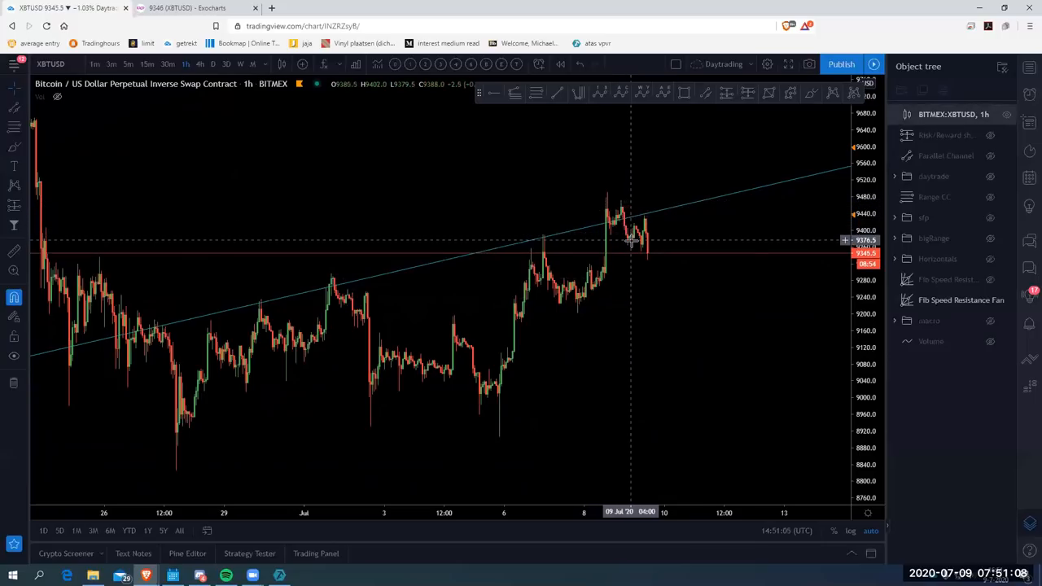
pyautogui.moveTo(644, 222)
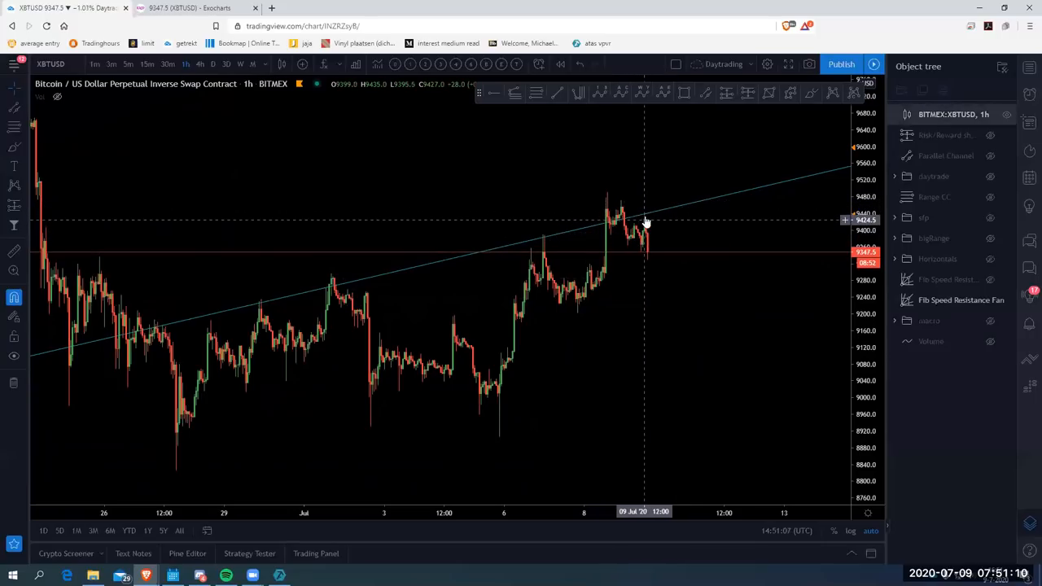
pyautogui.moveTo(680, 300)
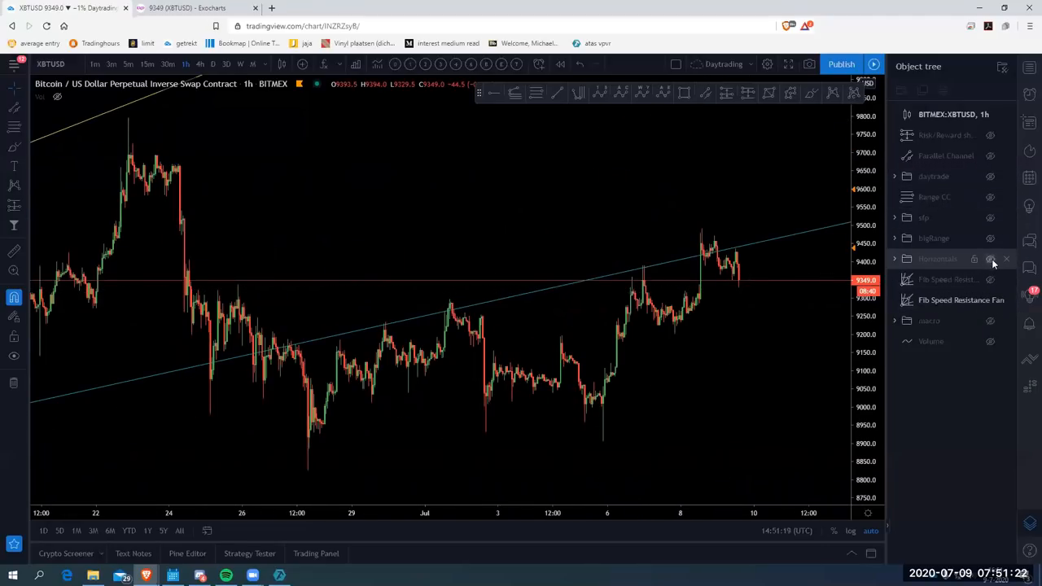
# - Show the horizontal monthly key levels and switch the chart to 15-minute candles
pyautogui.click(989, 259)
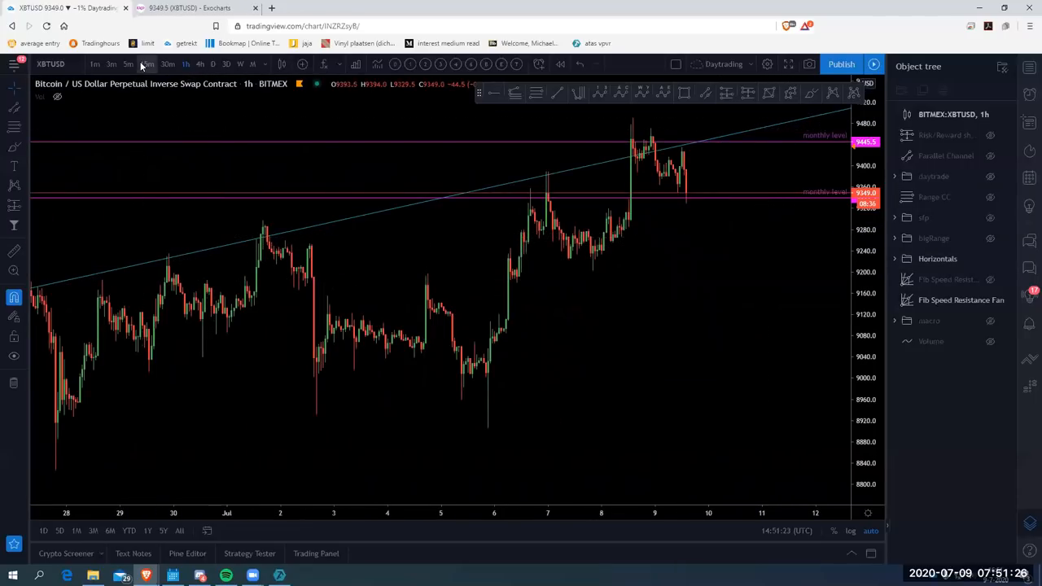
pyautogui.click(147, 64)
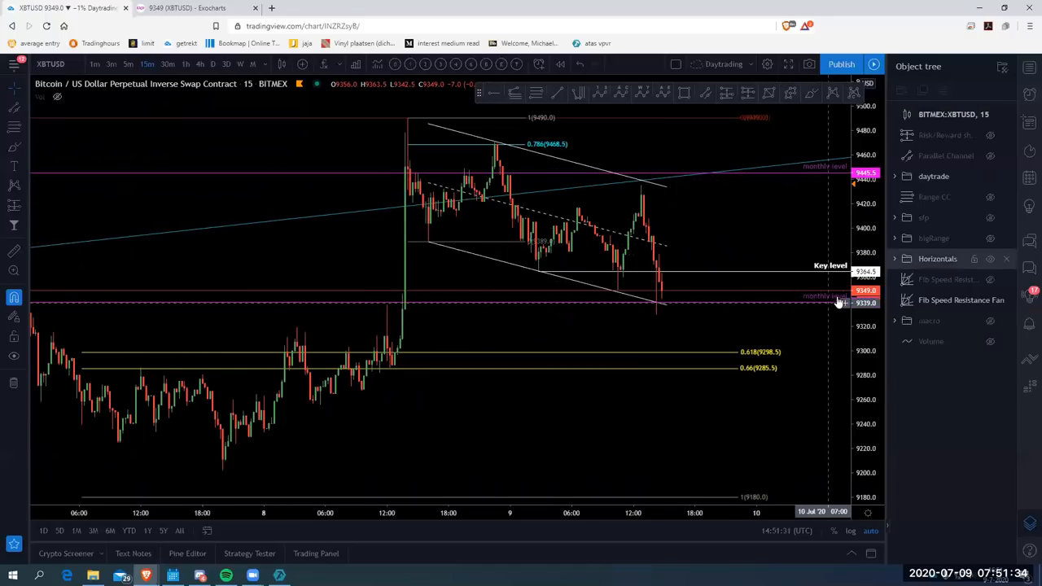
pyautogui.moveTo(814, 301)
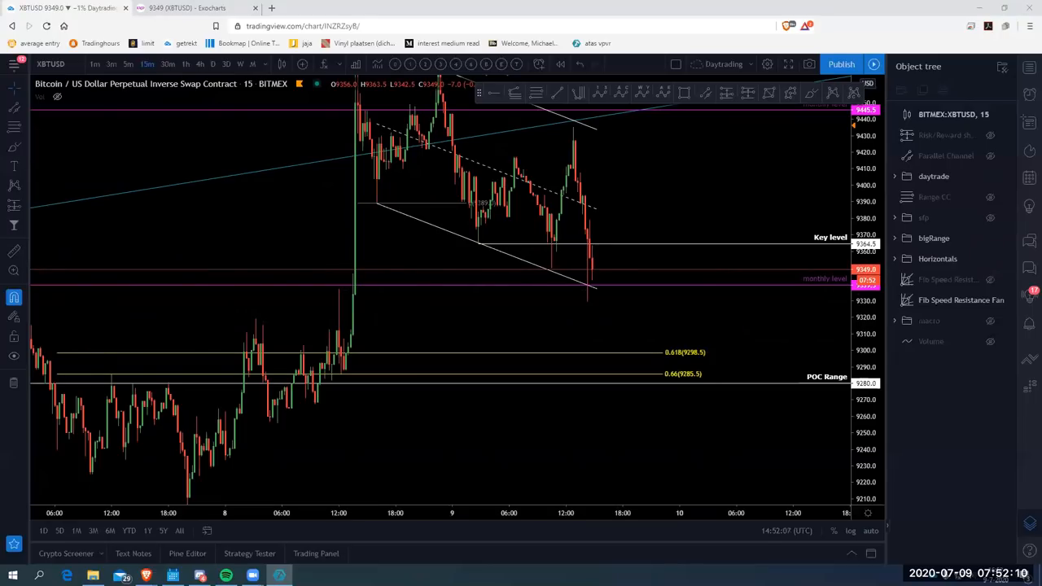
pyautogui.moveTo(583, 307)
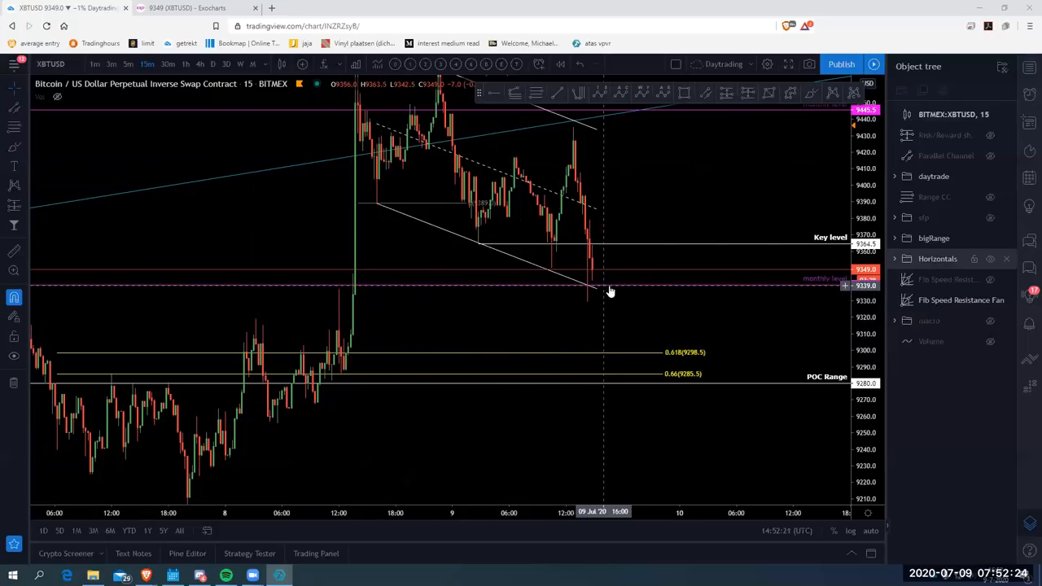
pyautogui.moveTo(810, 114)
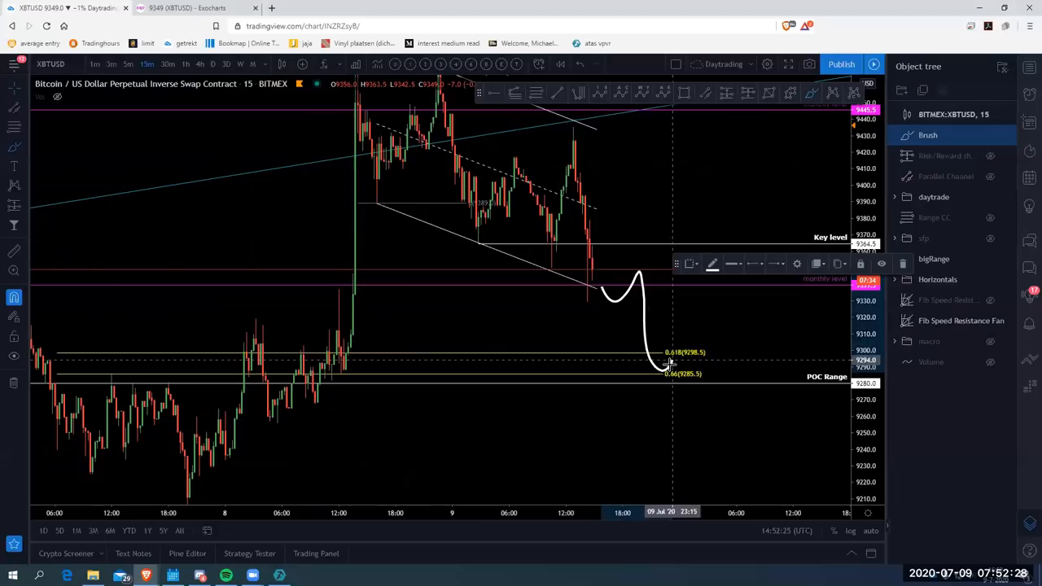
# - Reveal the lower fib targets, then bring up the XBTUSD chart in Exocharts
pyautogui.moveTo(643, 350); pyautogui.dragTo(692, 399)
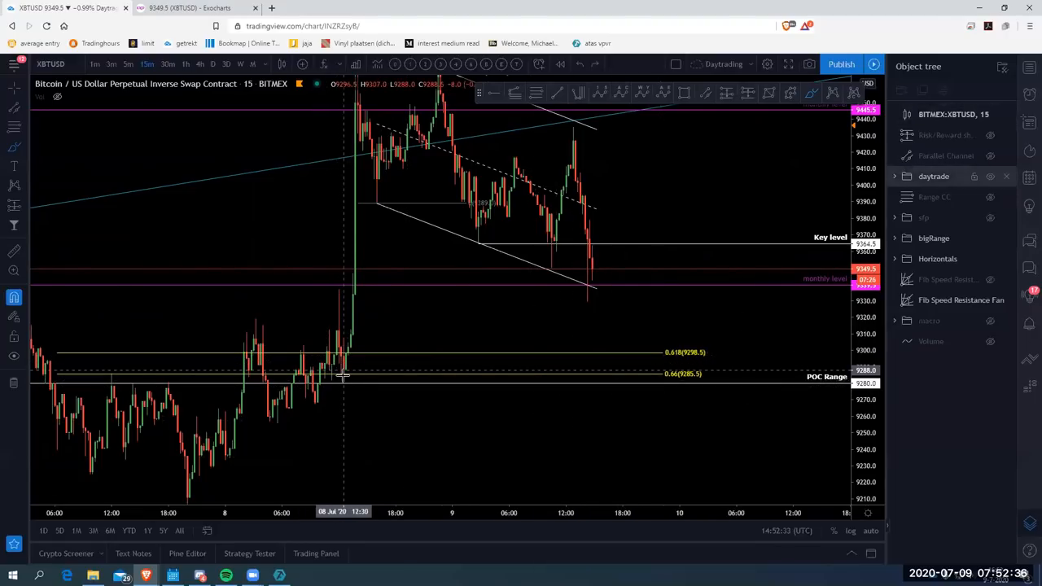
pyautogui.moveTo(347, 372)
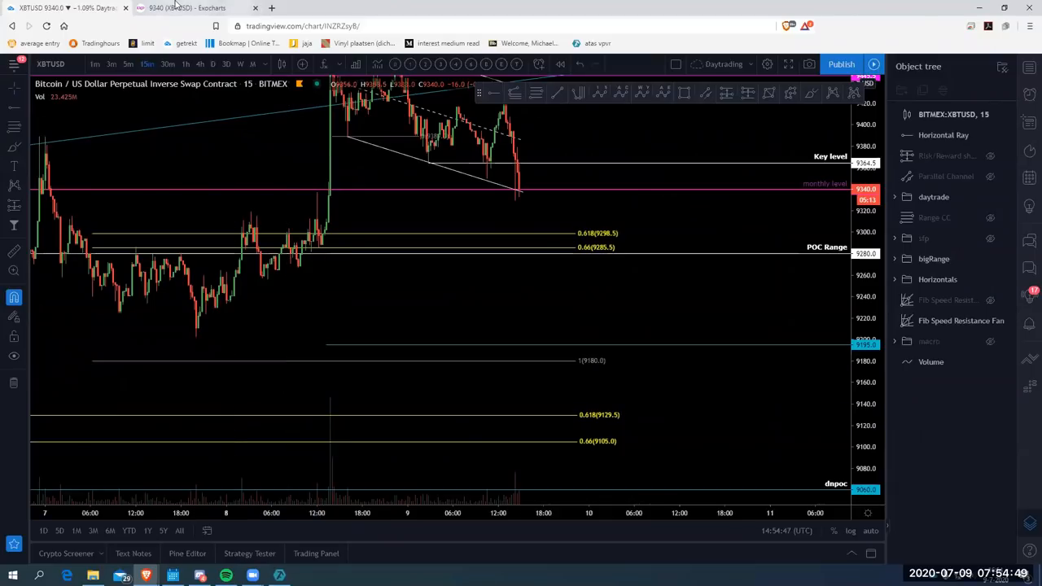
pyautogui.click(171, 8)
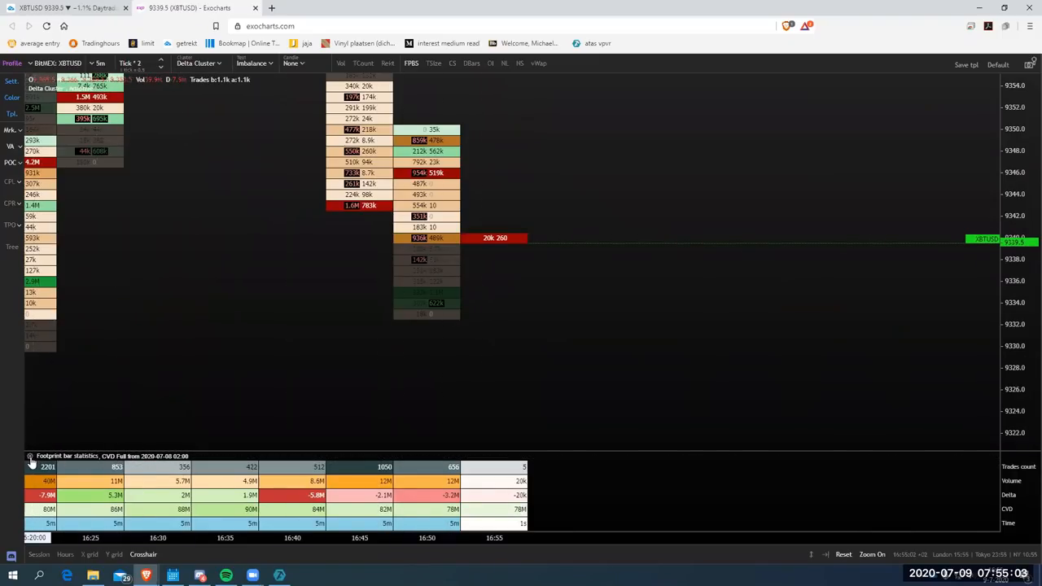
# - Review the Time and CVD row settings of the footprint bar statistics, then close them
pyautogui.click(30, 456)
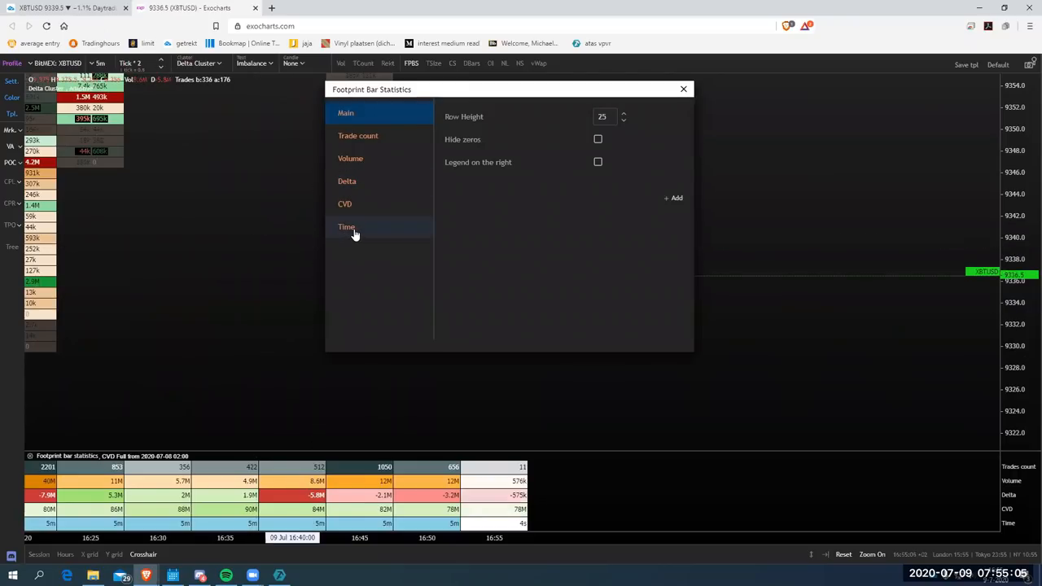
pyautogui.click(346, 226)
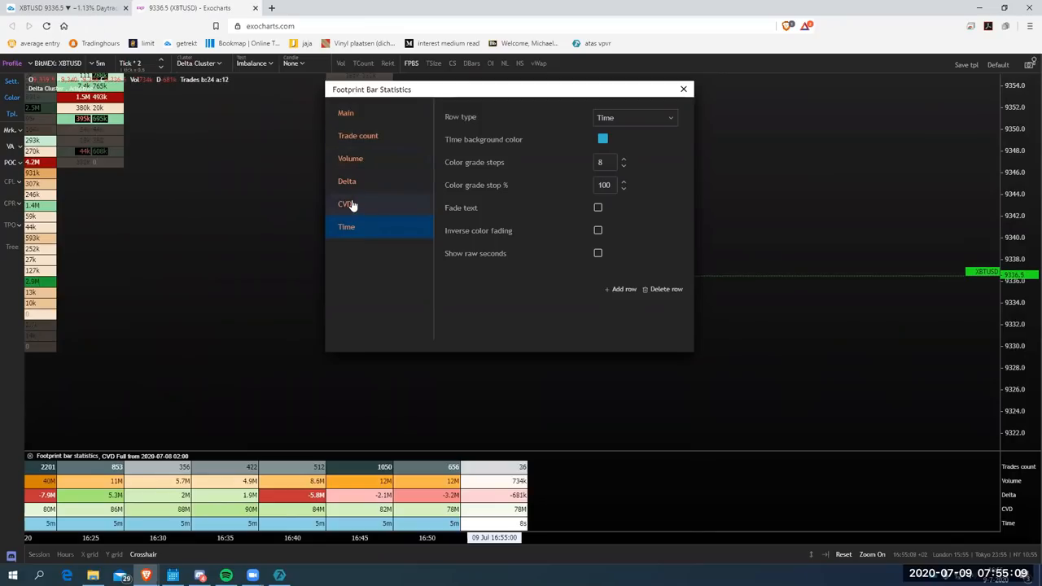
pyautogui.click(344, 204)
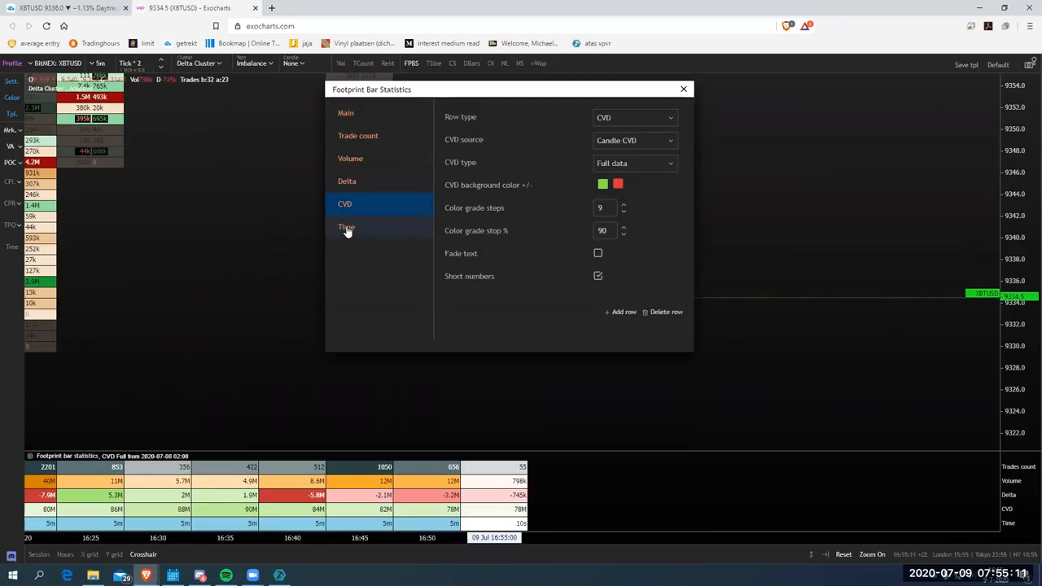
pyautogui.click(346, 226)
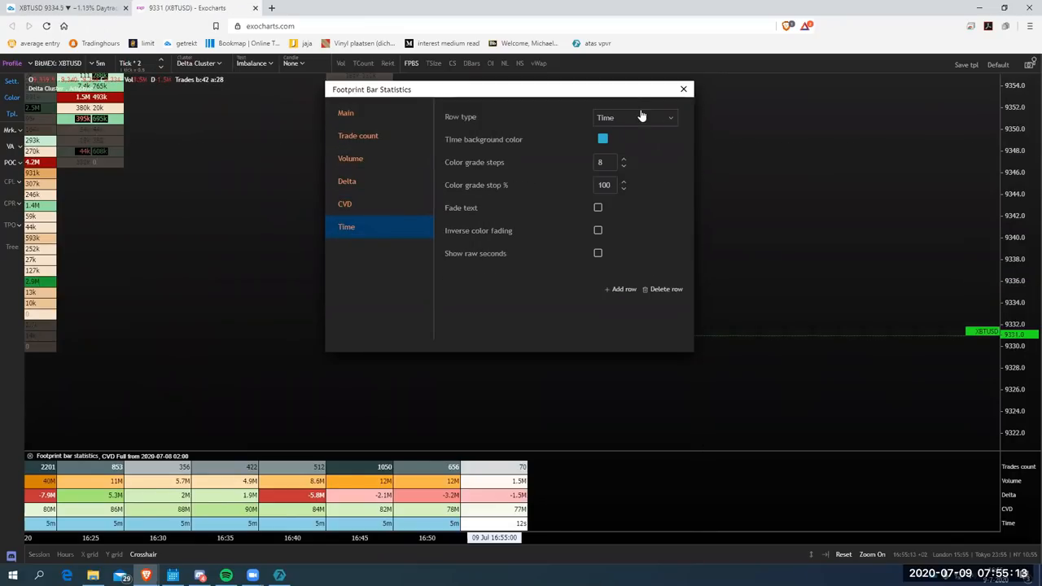
pyautogui.click(635, 117)
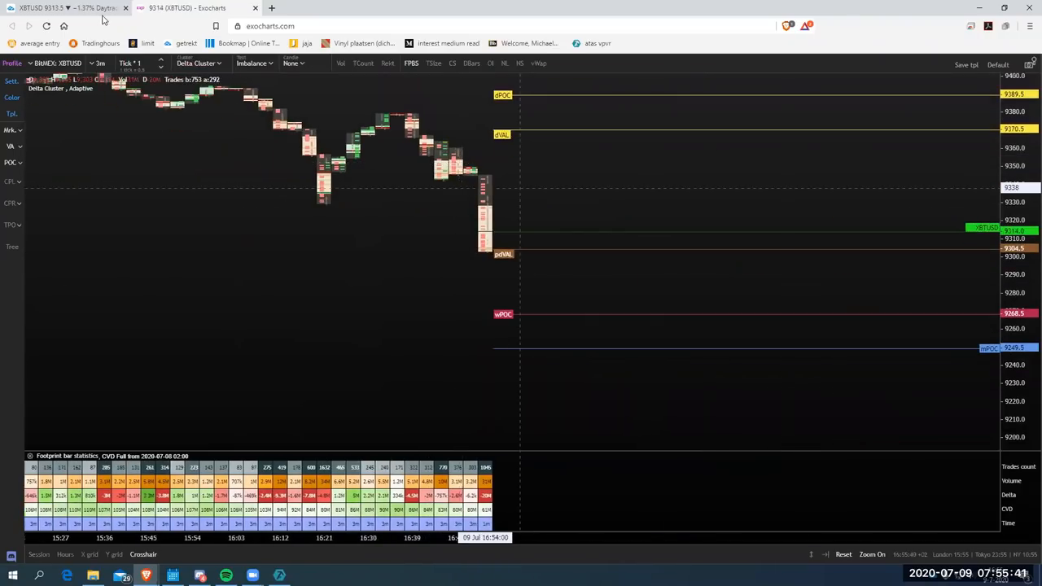
# - Switch the footprint to V-10M volume bars, then return to TradingView's XBTUSD chart
pyautogui.click(100, 64)
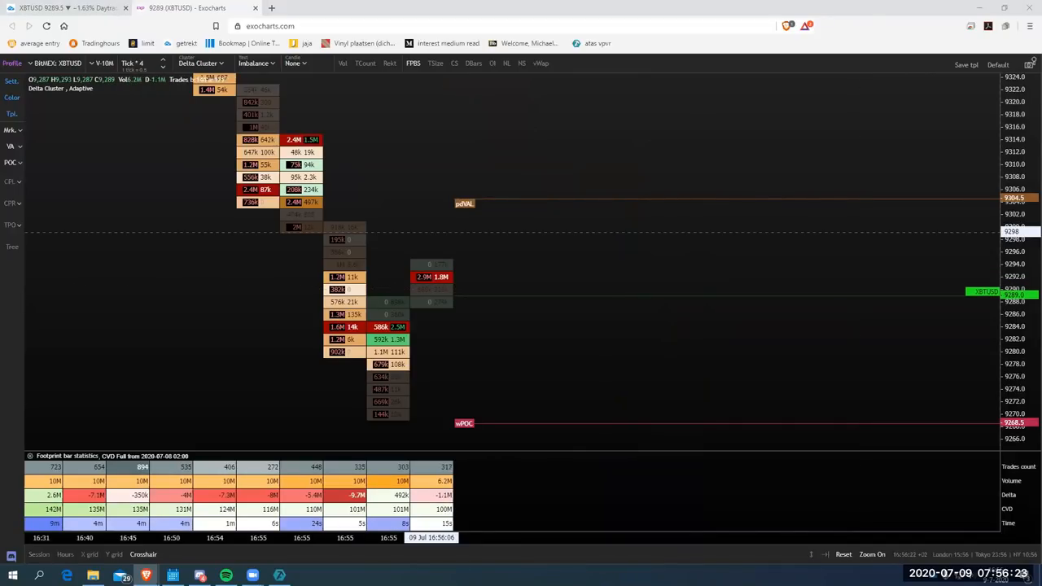
pyautogui.moveTo(486, 215)
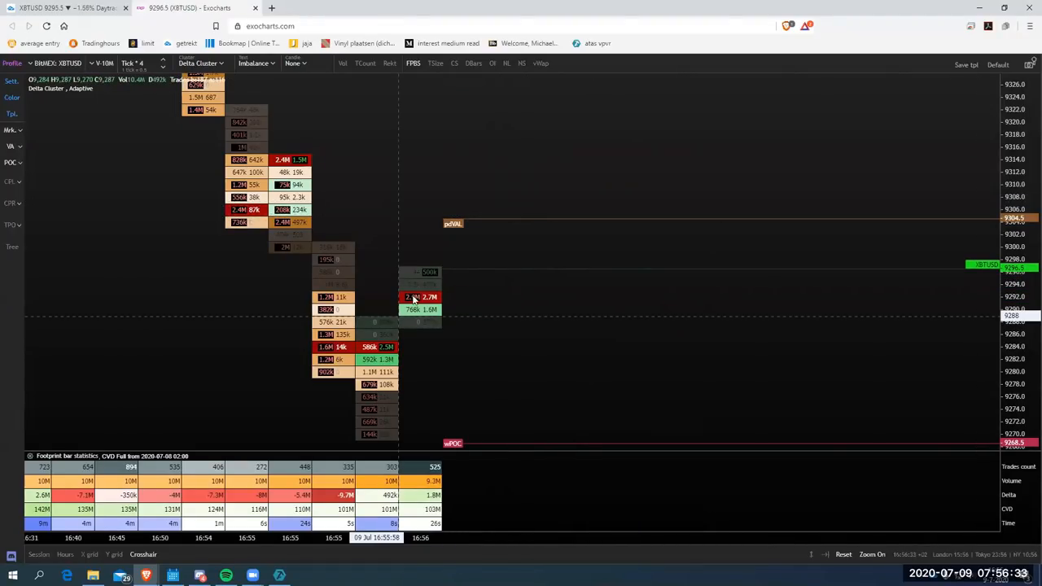
pyautogui.moveTo(715, 275)
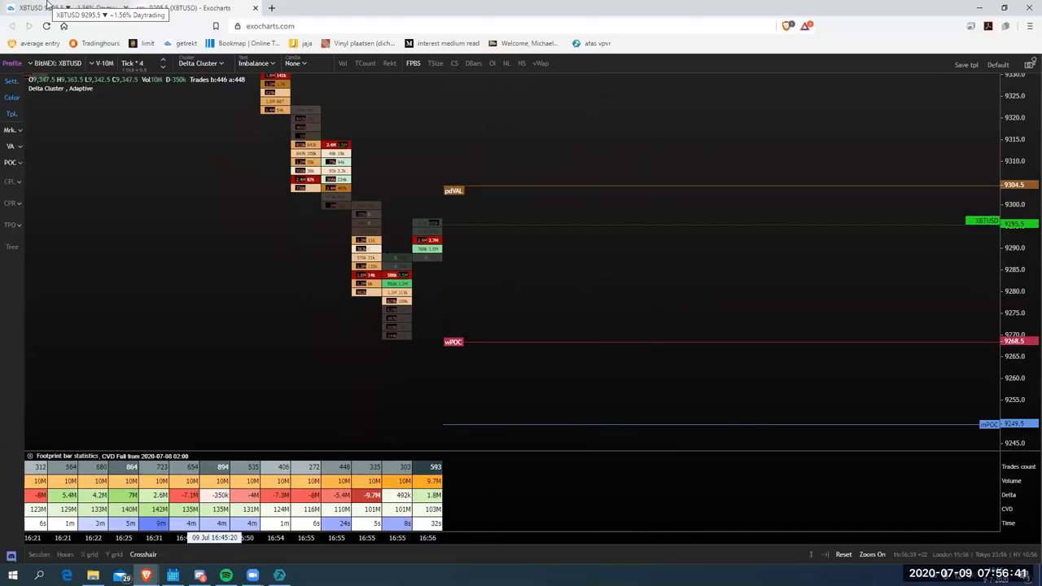
pyautogui.click(155, 18)
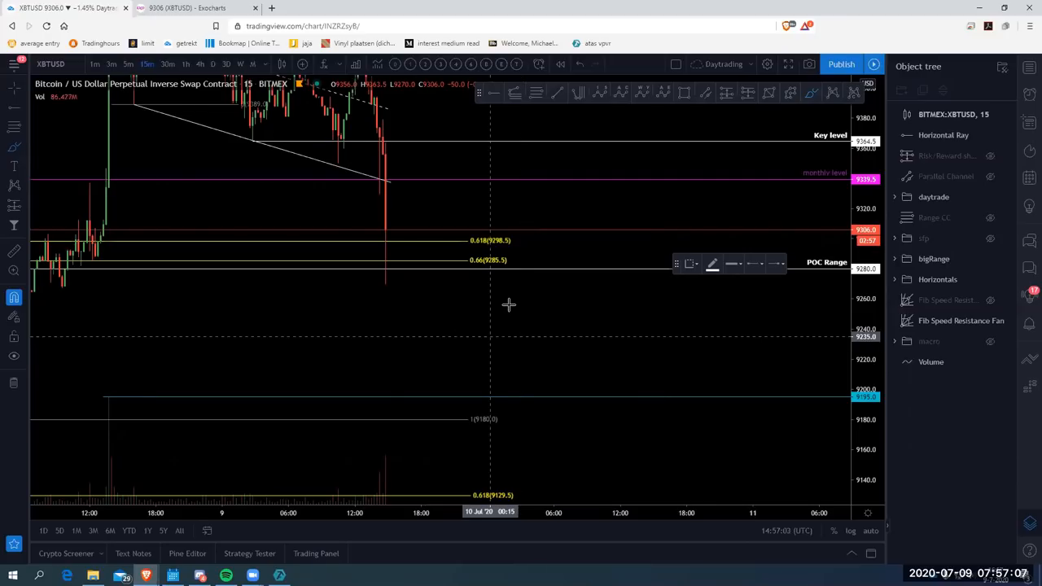
pyautogui.moveTo(457, 335)
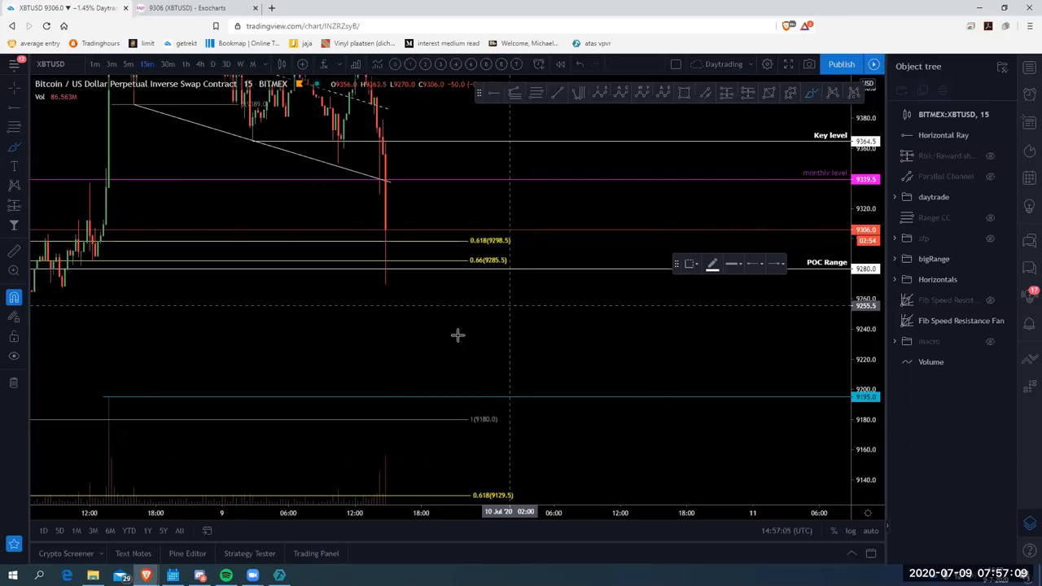
pyautogui.moveTo(532, 295)
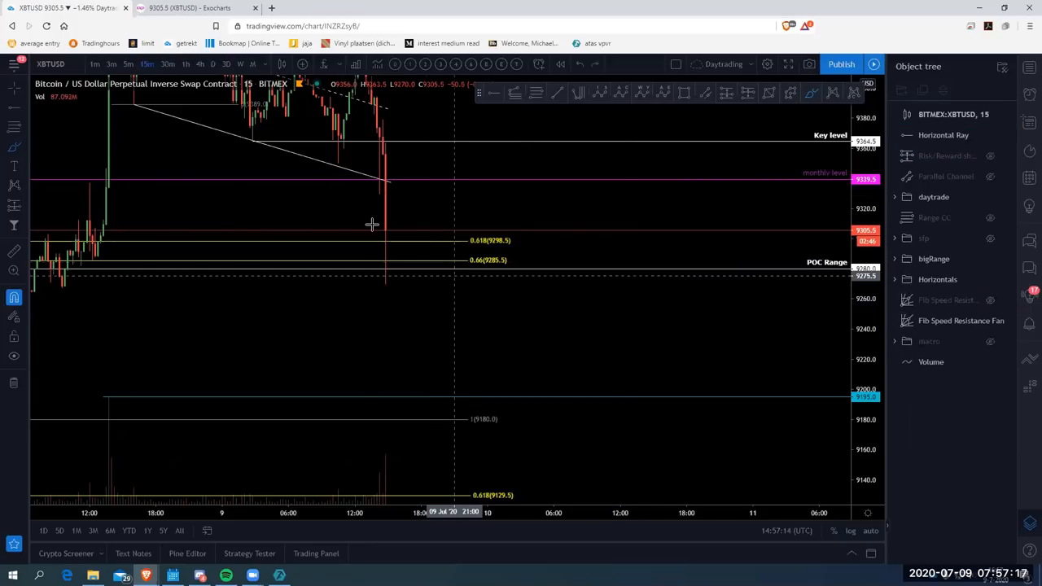
pyautogui.moveTo(375, 228)
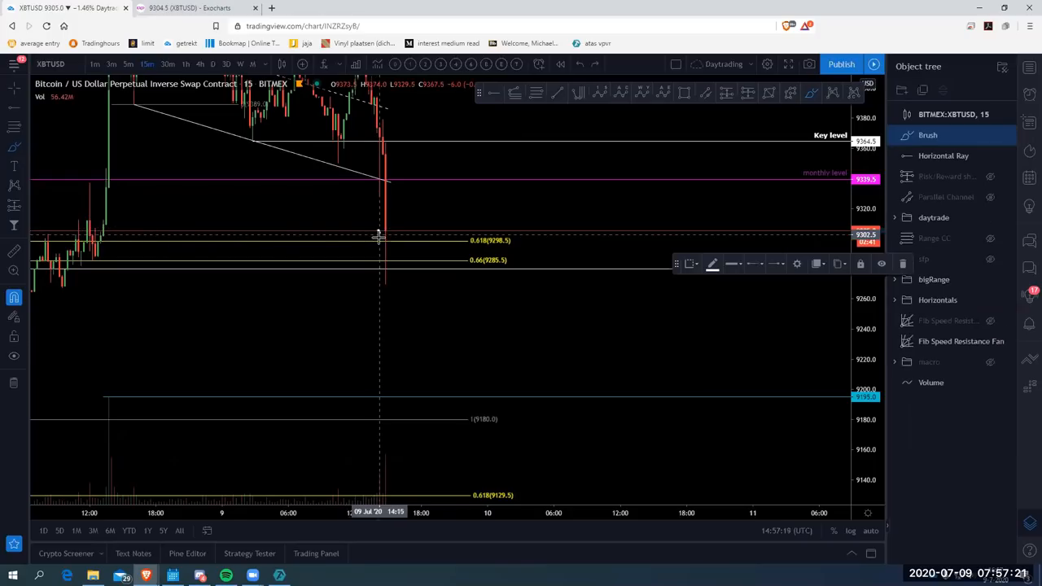
pyautogui.moveTo(379, 236); pyautogui.dragTo(389, 277)
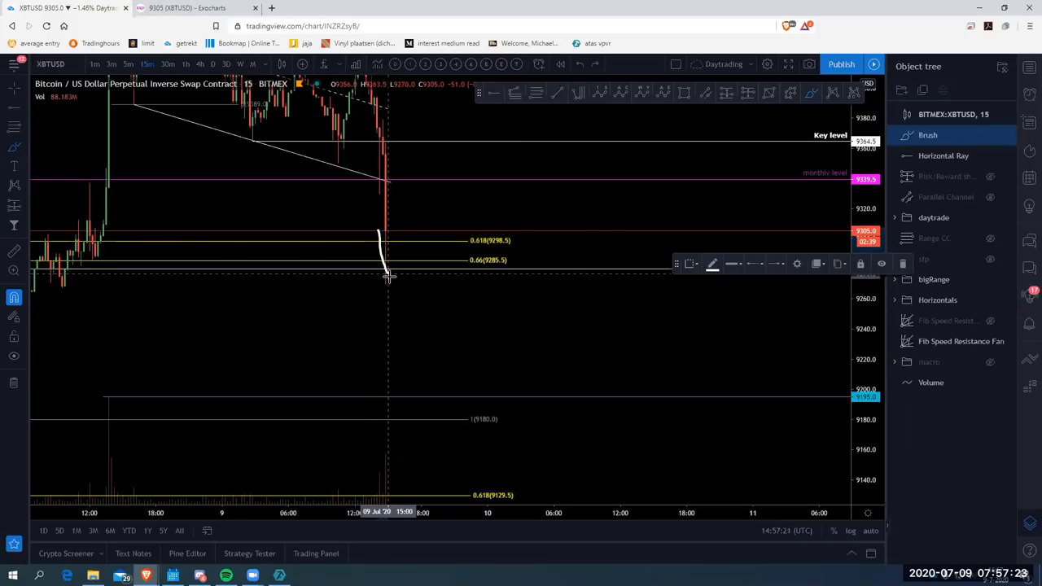
pyautogui.moveTo(386, 277); pyautogui.dragTo(456, 285)
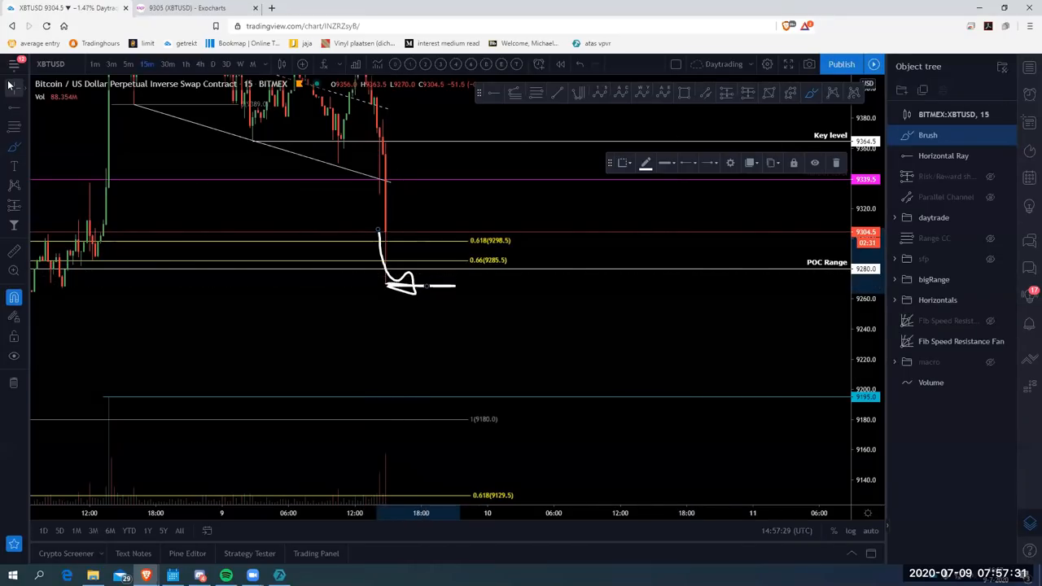
pyautogui.moveTo(418, 279)
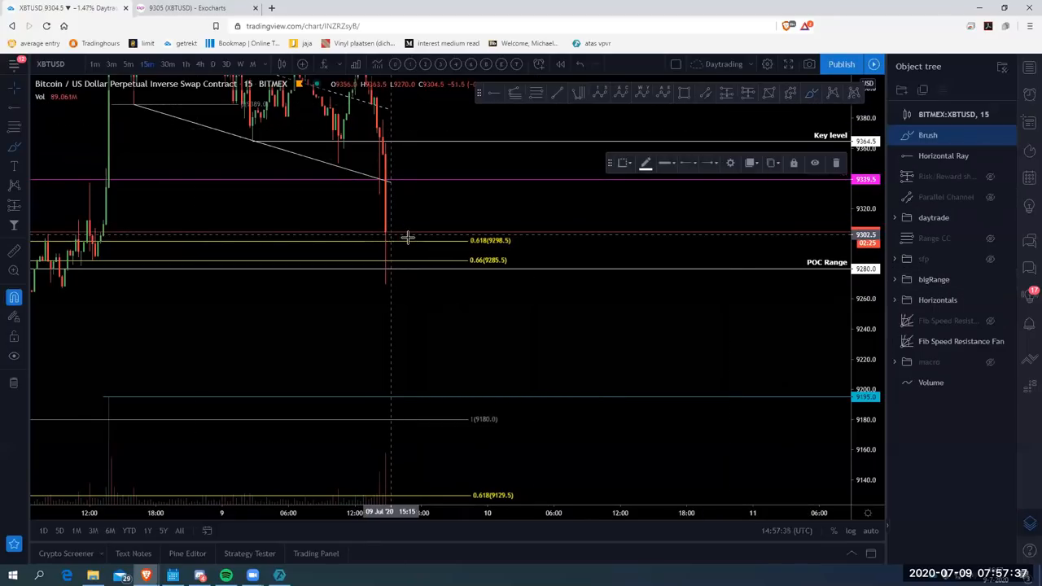
pyautogui.moveTo(393, 236); pyautogui.dragTo(427, 182)
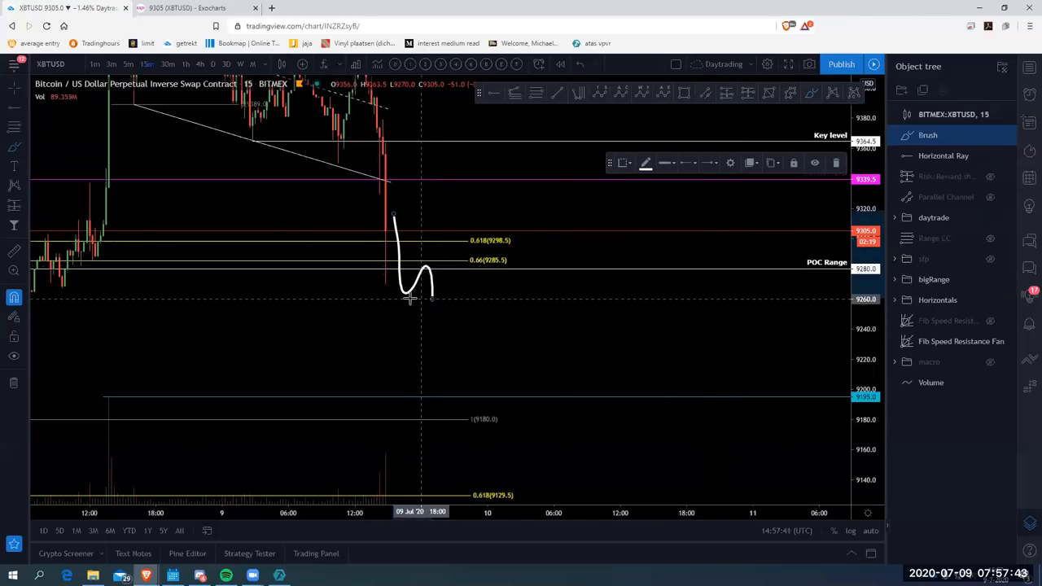
pyautogui.moveTo(411, 298); pyautogui.dragTo(505, 308)
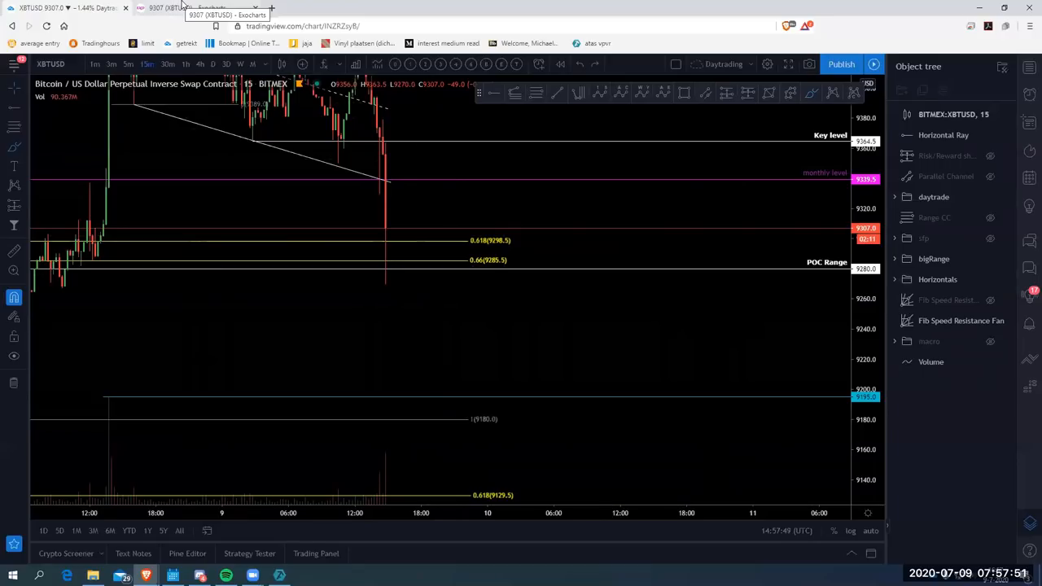
pyautogui.moveTo(797, 220)
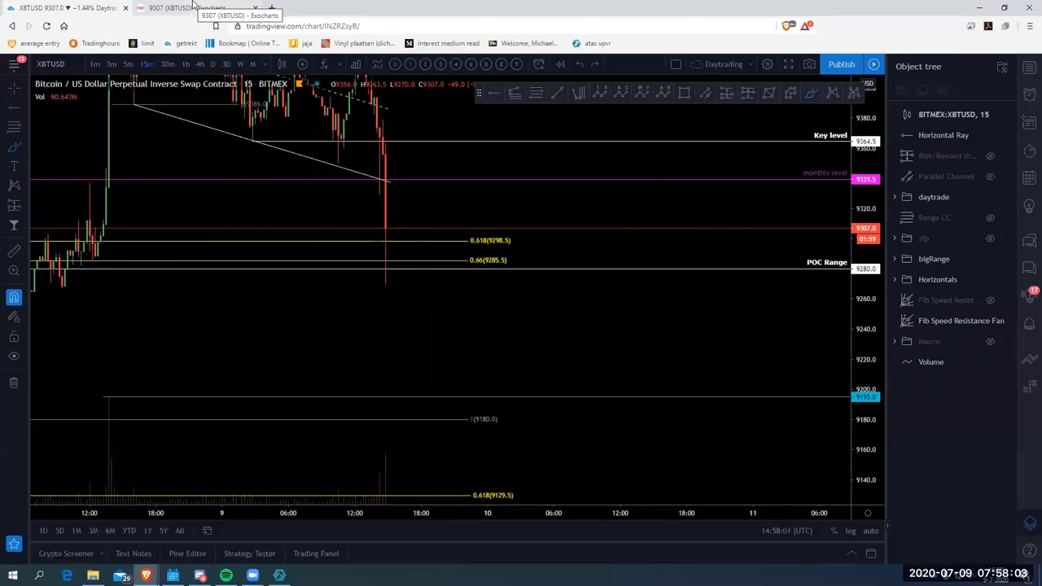
# - Return to the Exocharts footprint chart and add a Net Shorts pane
pyautogui.click(187, 10)
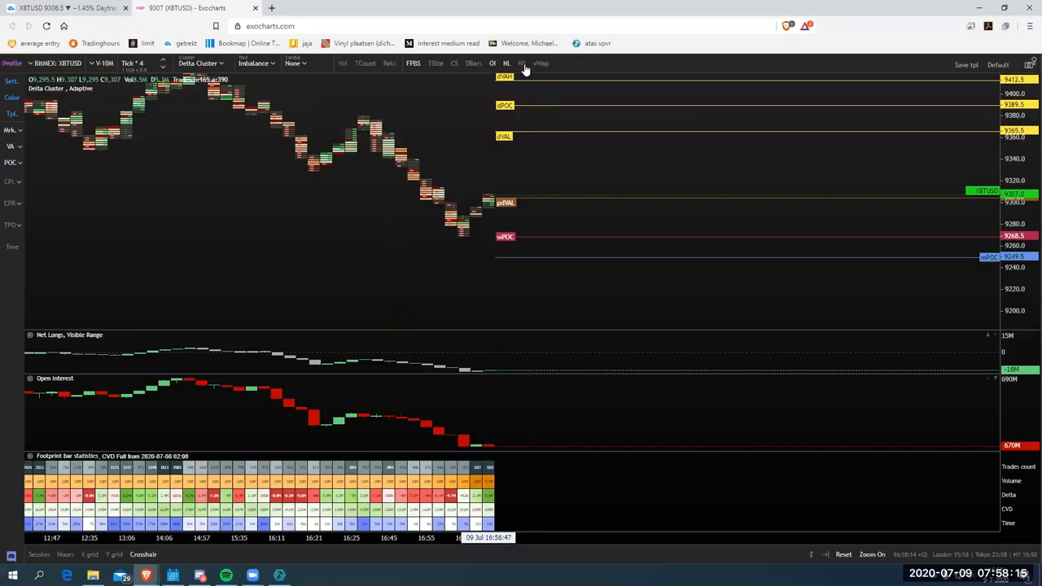
pyautogui.click(520, 63)
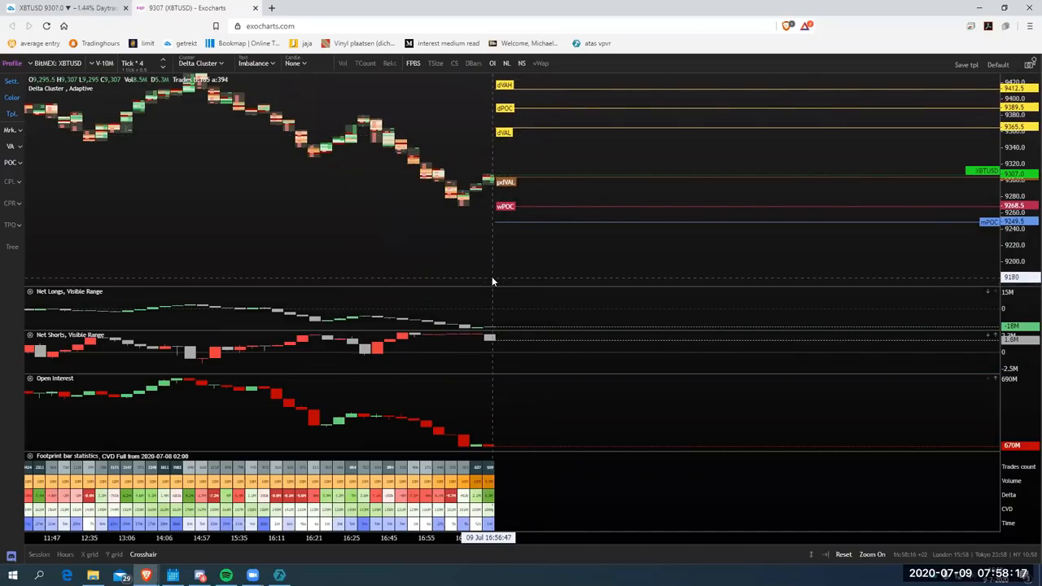
pyautogui.moveTo(806, 264)
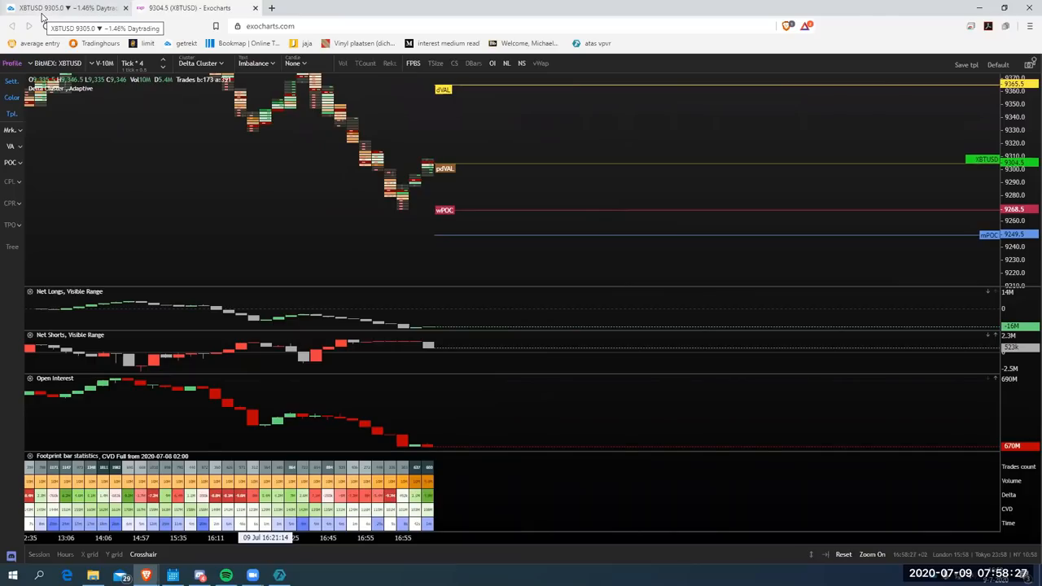
pyautogui.moveTo(428, 350)
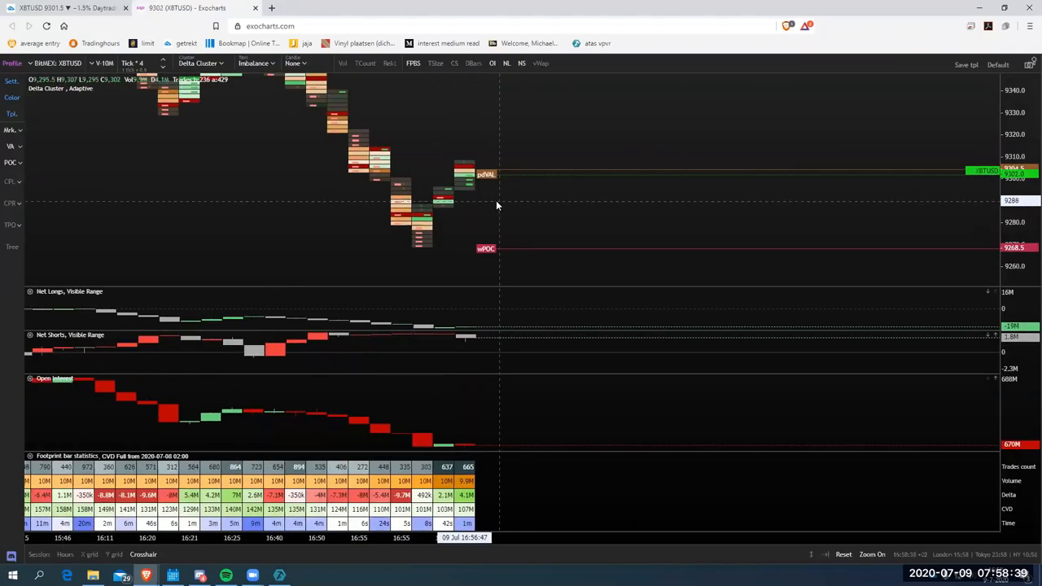
# - Bring up the TradingView chart, then return to the Exocharts footprint chart
pyautogui.click(175, 11)
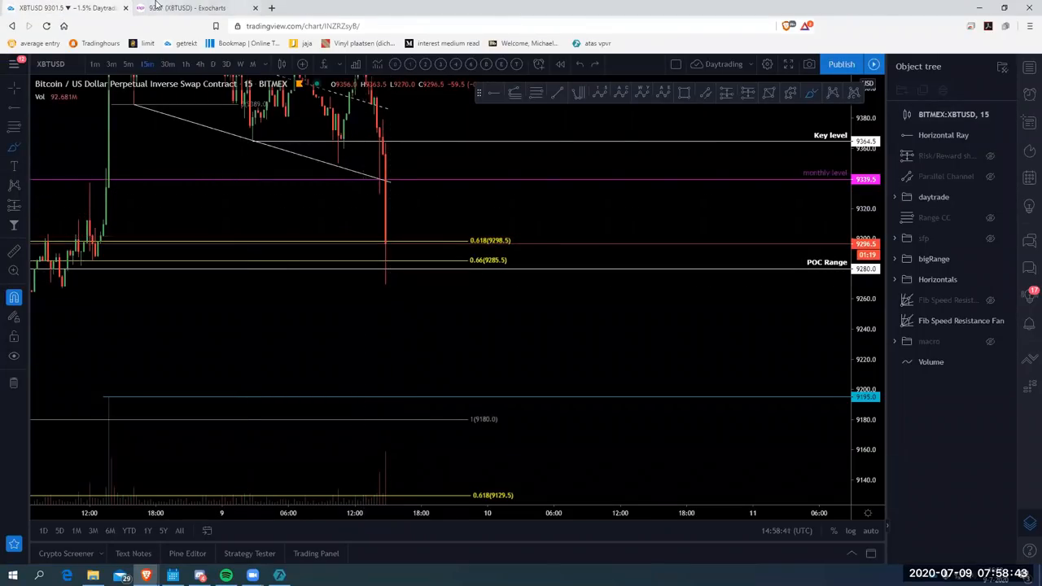
pyautogui.click(158, 8)
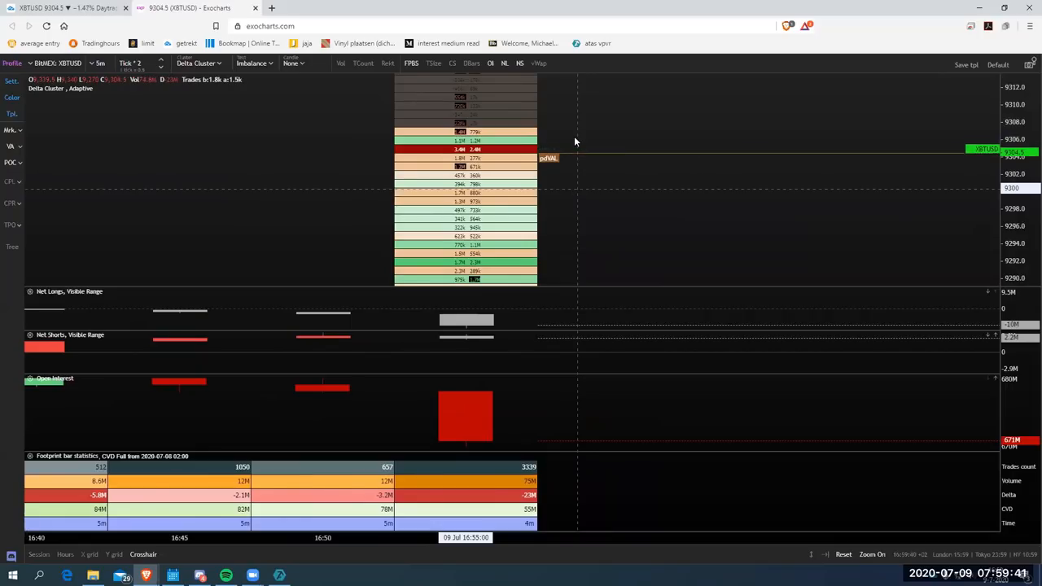
pyautogui.moveTo(641, 205)
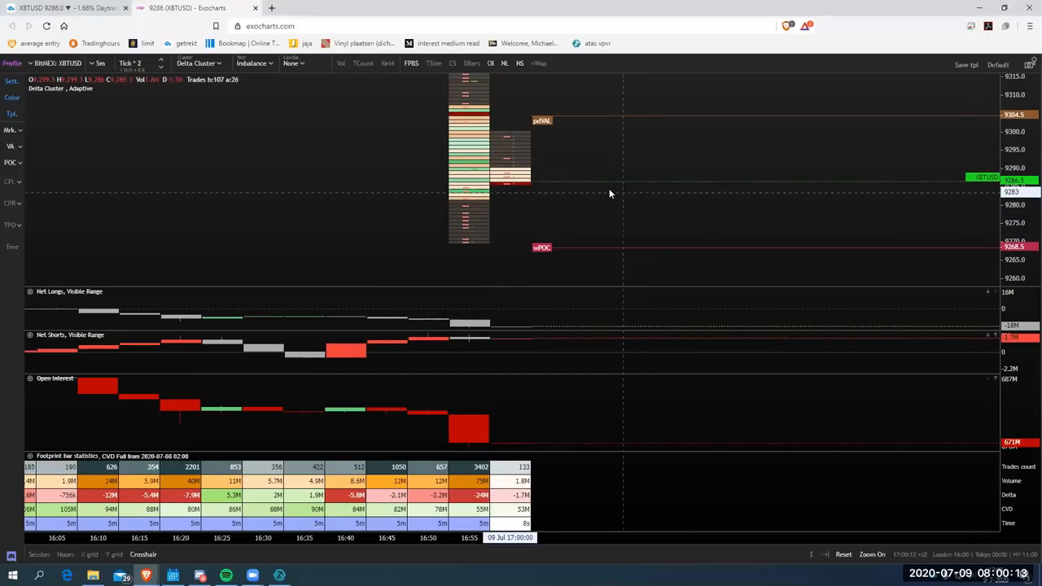
pyautogui.moveTo(476, 260)
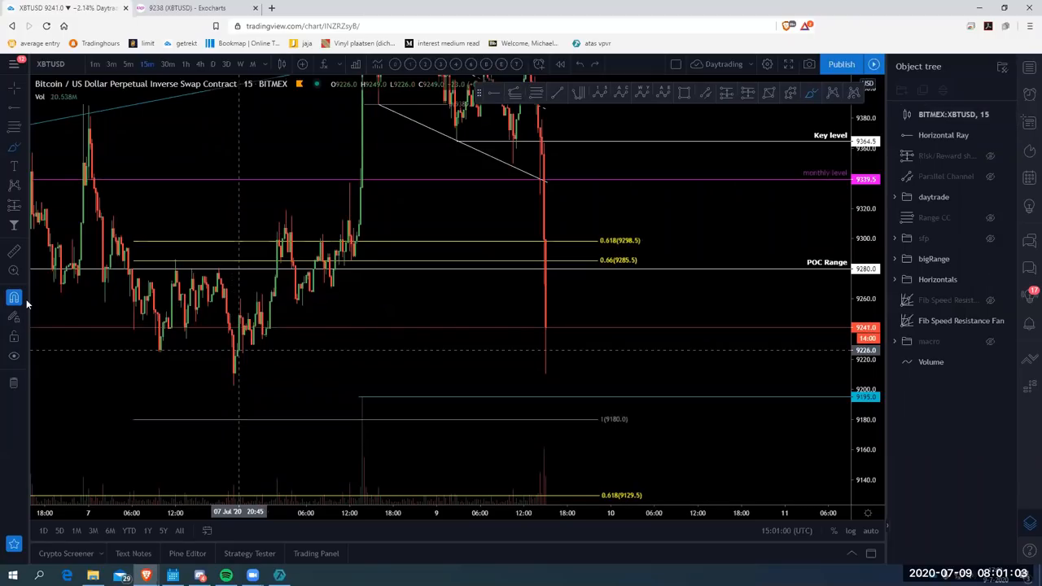
pyautogui.moveTo(379, 401)
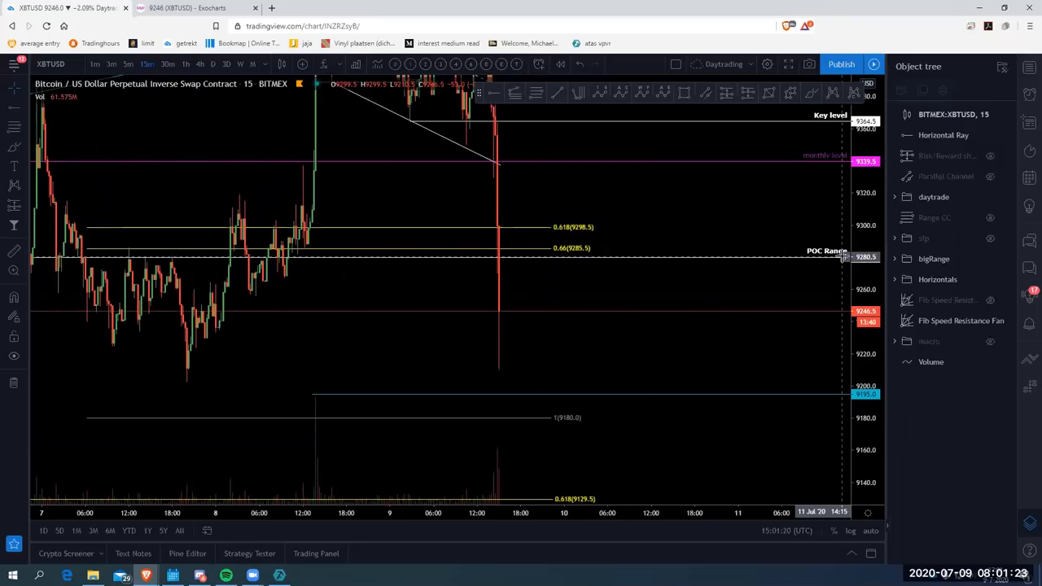
pyautogui.moveTo(614, 333)
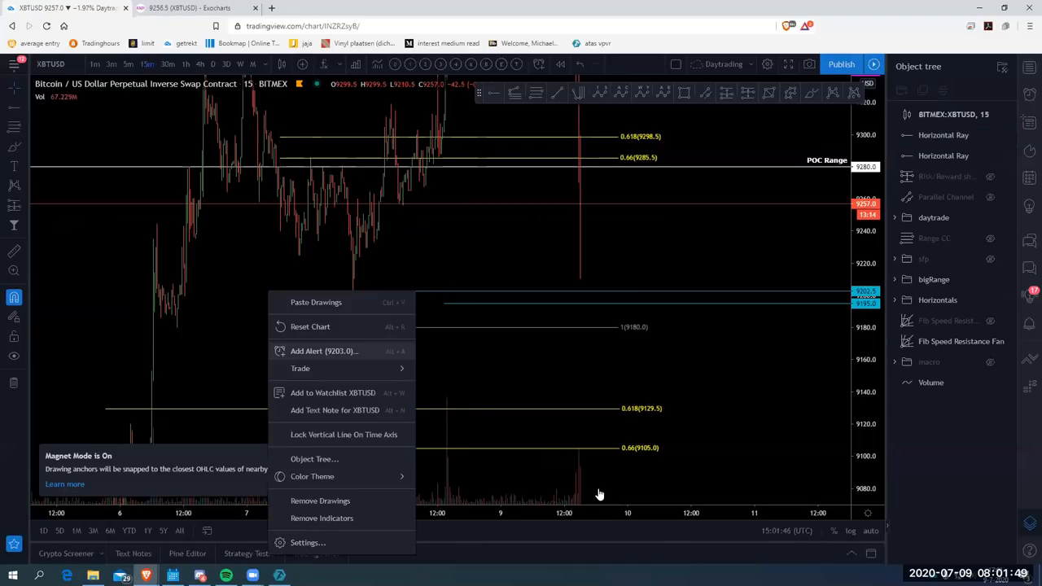
# - Select the newly drawn horizontal ray at the 9202.5 swing low
pyautogui.click(748, 295)
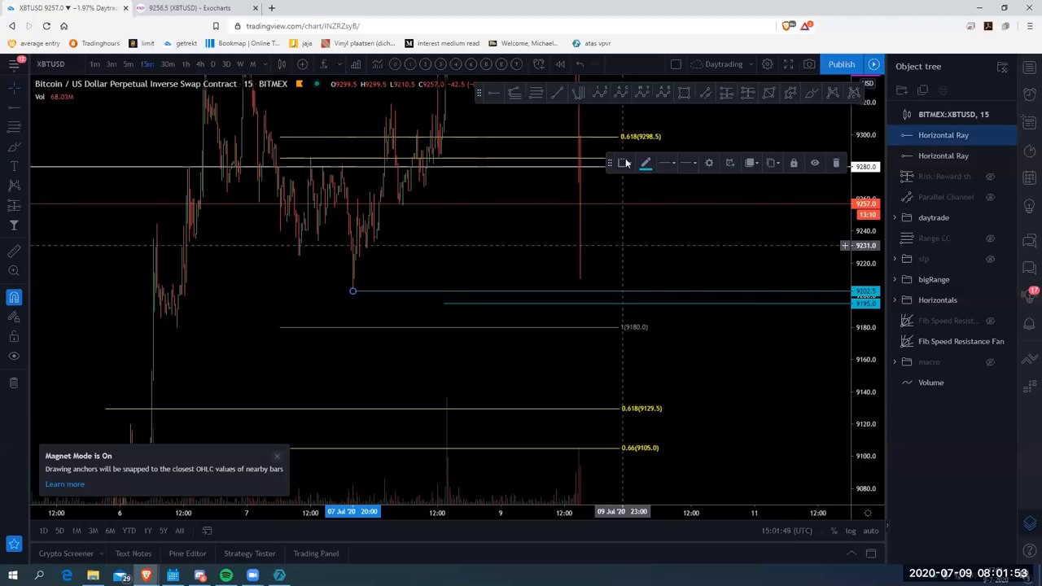
pyautogui.click(623, 163)
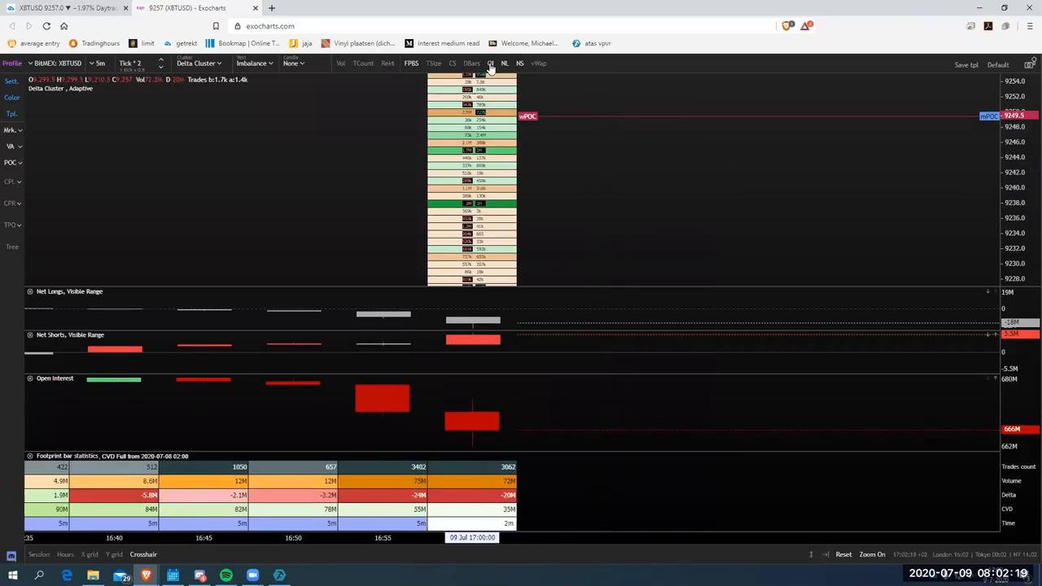
pyautogui.moveTo(490, 64)
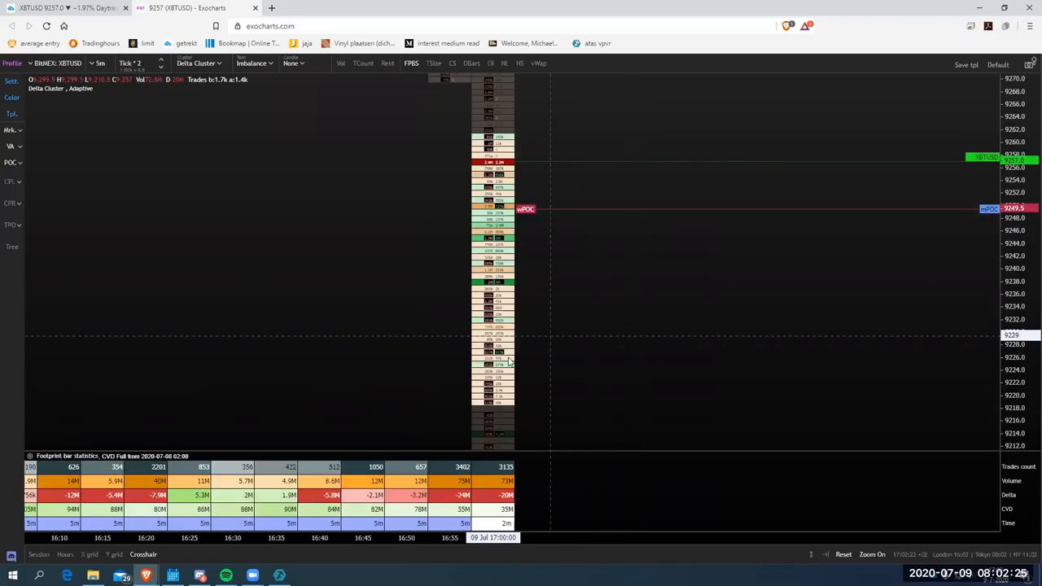
pyautogui.moveTo(534, 280)
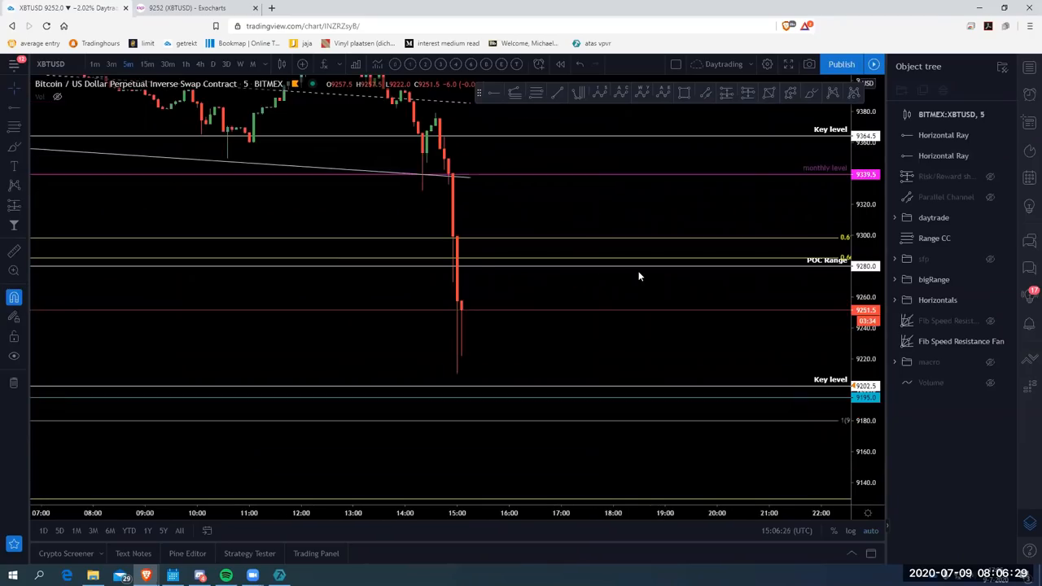
# - Switch to the Exocharts XBTUSD footprint tab
pyautogui.click(171, 12)
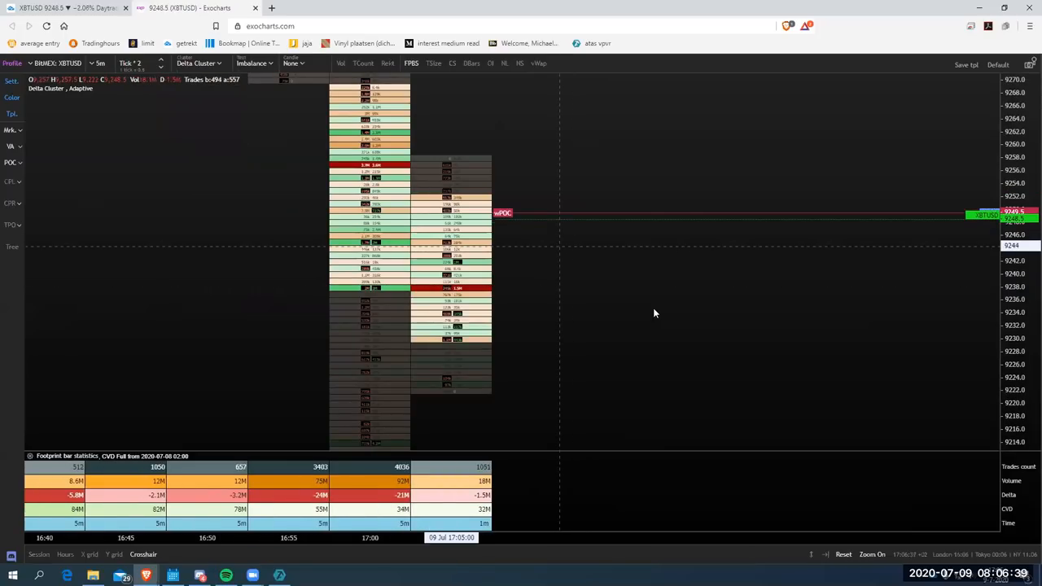
pyautogui.moveTo(650, 311)
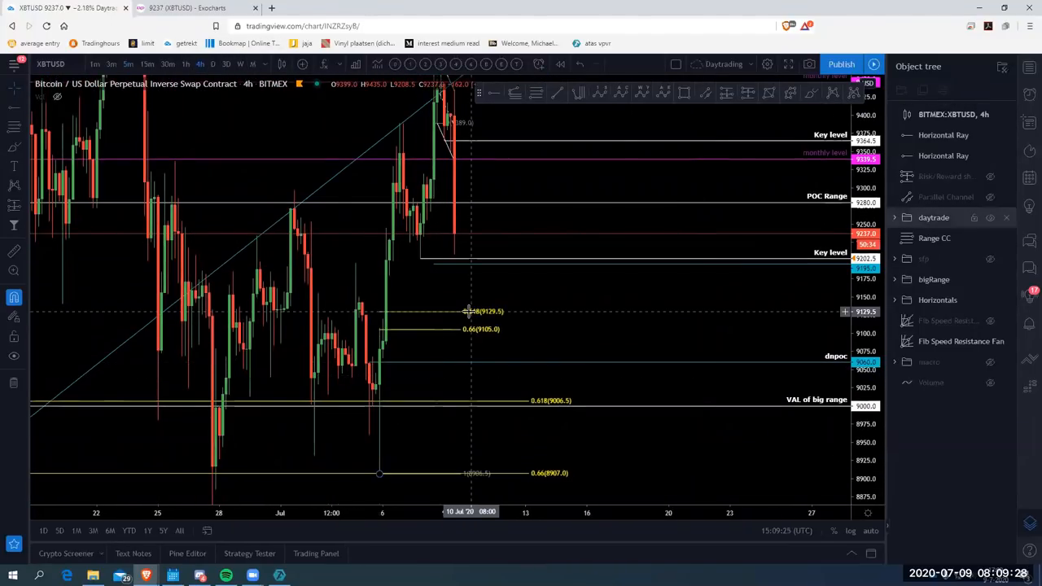
pyautogui.moveTo(442, 319)
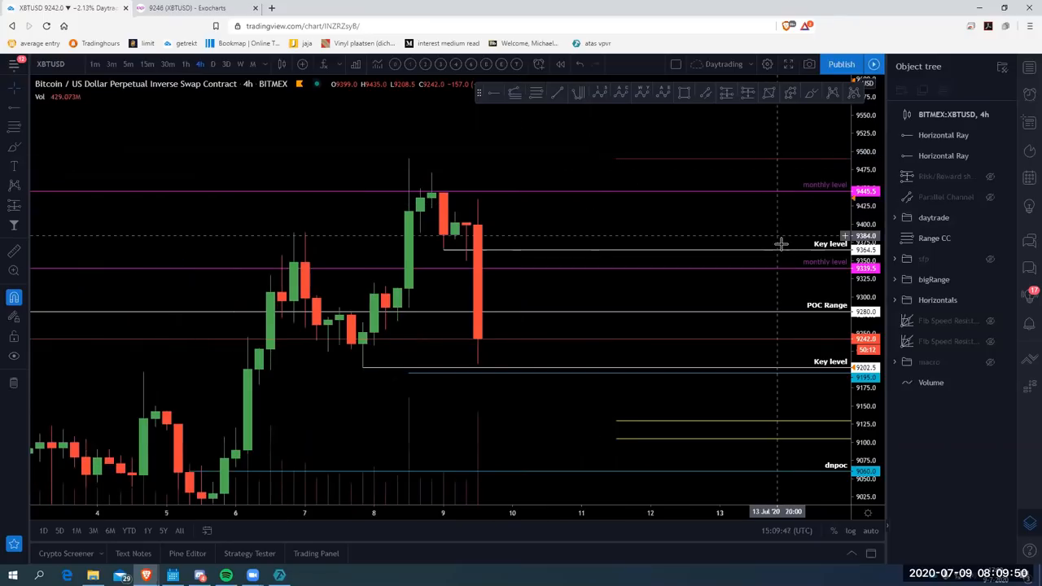
# - Operate on the 4-hour BTC/USD chart below the key level
pyautogui.click(443, 248)
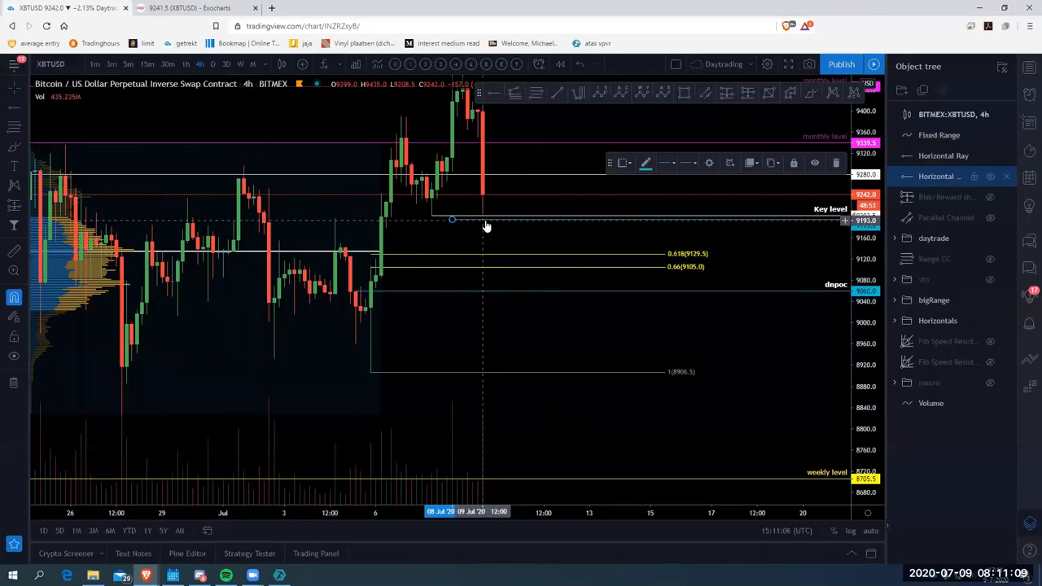
# - Switch to the Exocharts tab showing XBTUSD daily delta profiles near 9242
pyautogui.click(188, 13)
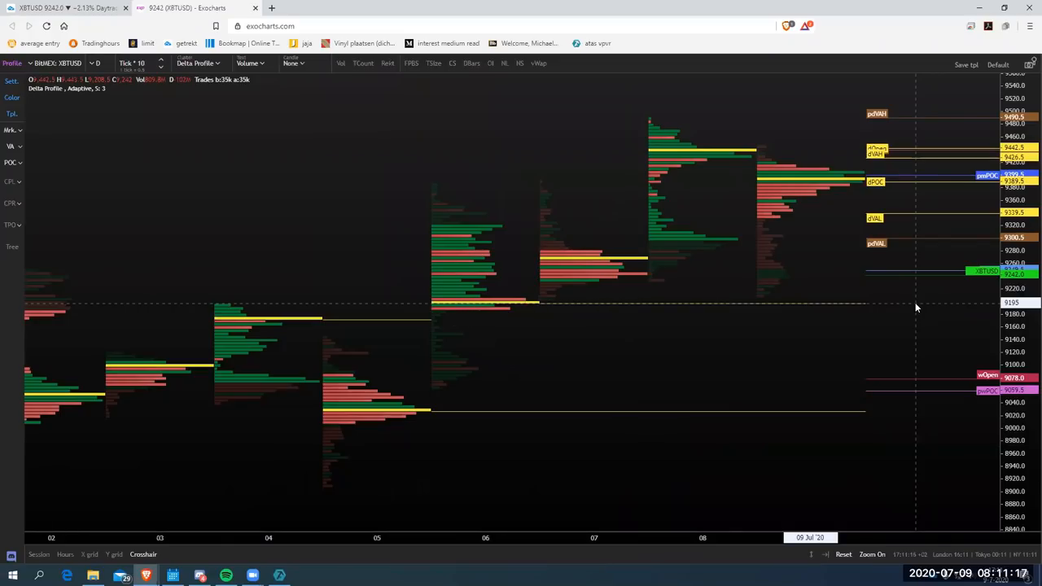
# - Return to the TradingView tab with the 4-hour BTC/USD chart and key-level ray
pyautogui.click(179, 8)
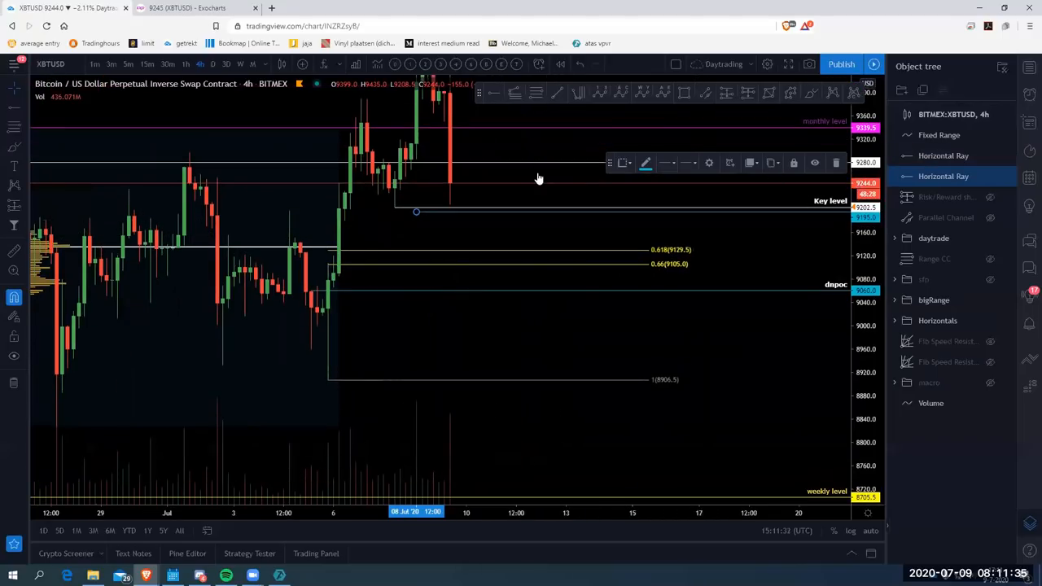
# - Switch to the Exocharts tab showing the 5-minute XBTUSD footprint chart
pyautogui.click(179, 12)
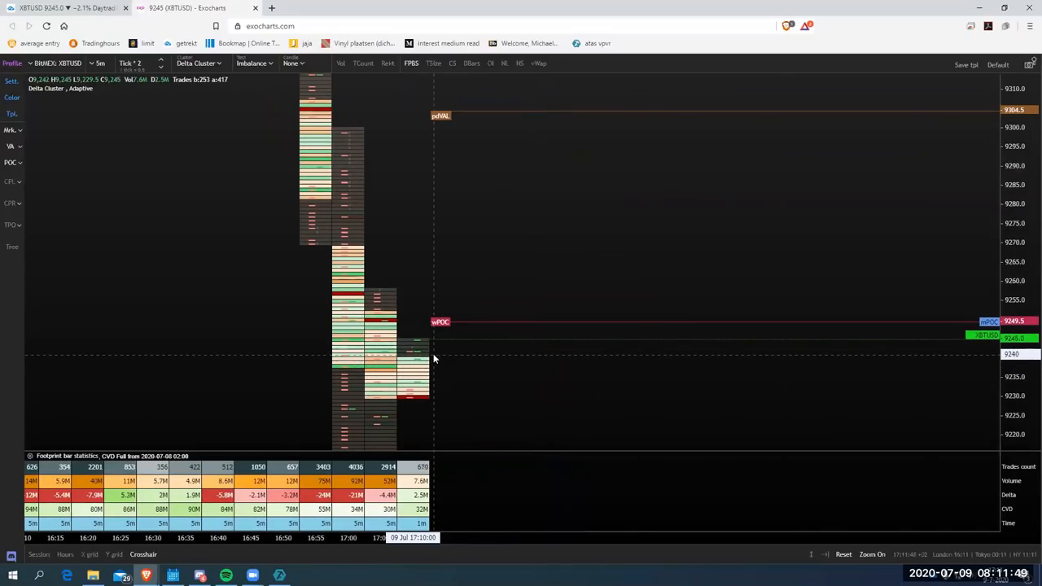
pyautogui.moveTo(497, 303)
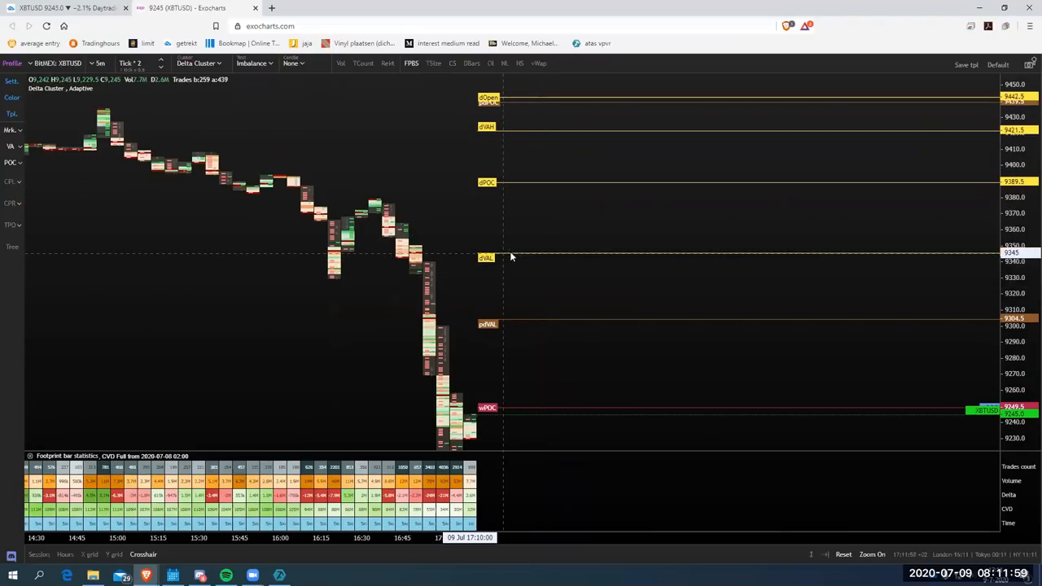
pyautogui.moveTo(519, 258)
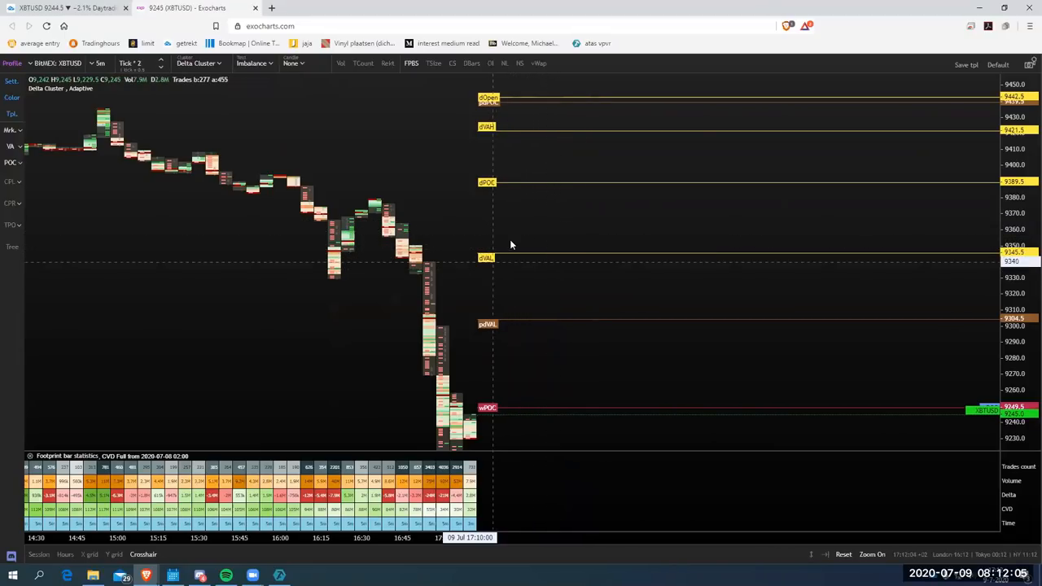
pyautogui.moveTo(597, 263)
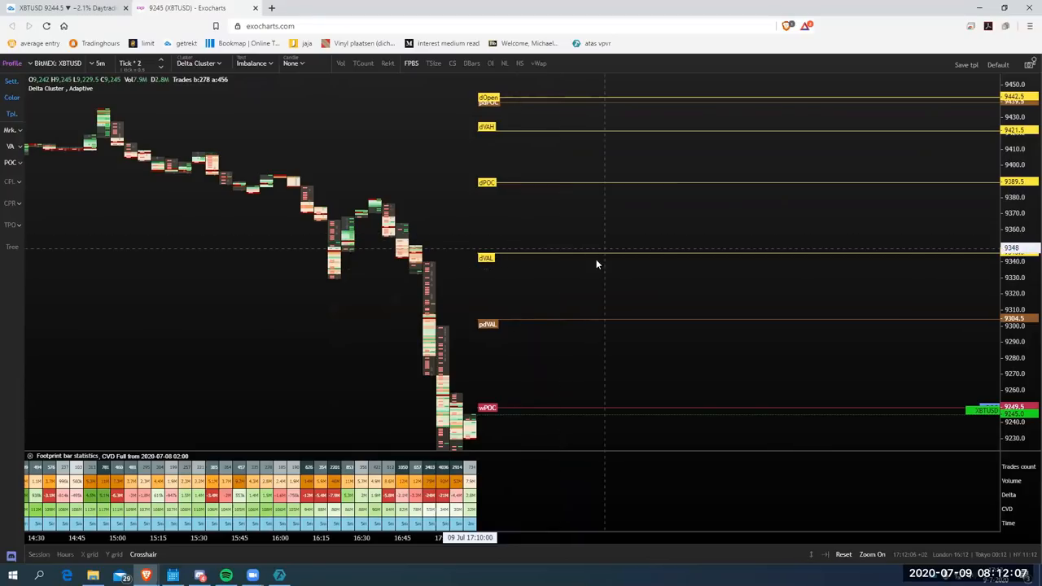
pyautogui.moveTo(613, 258)
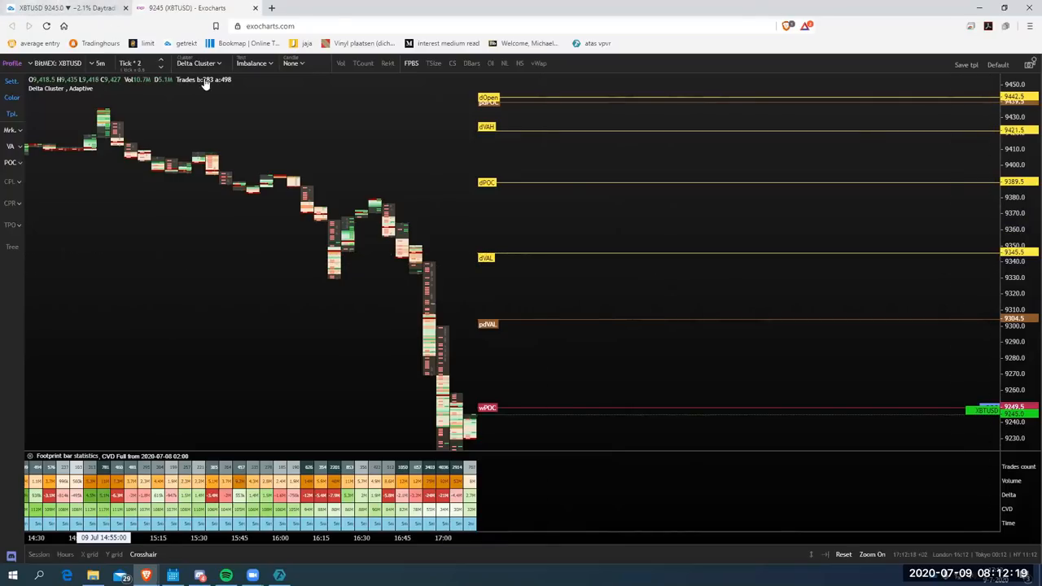
# - Return to the TradingView 4-hour chart with monthly levels, POC range and fib targets
pyautogui.click(173, 8)
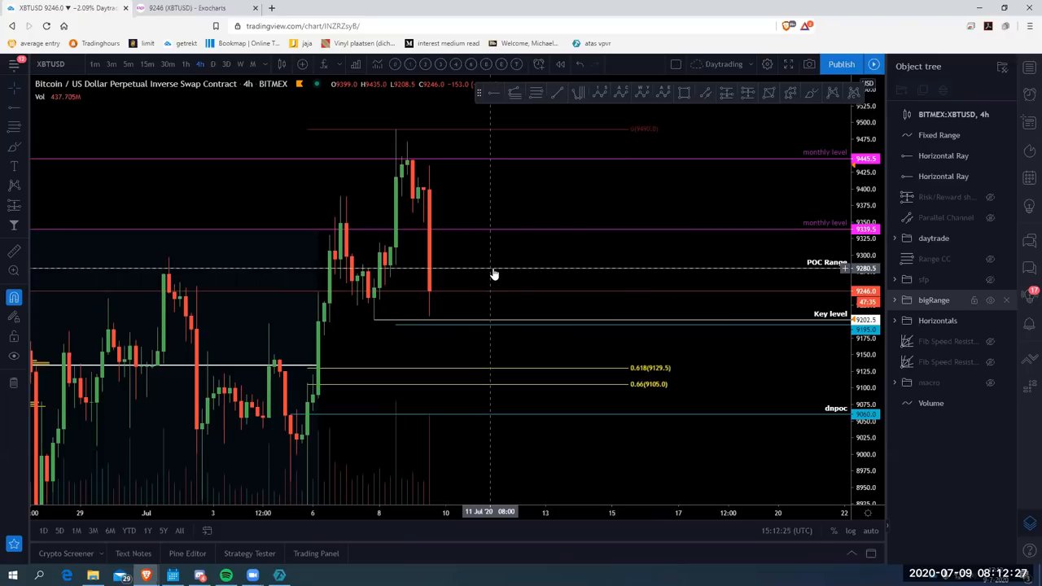
pyautogui.moveTo(534, 260)
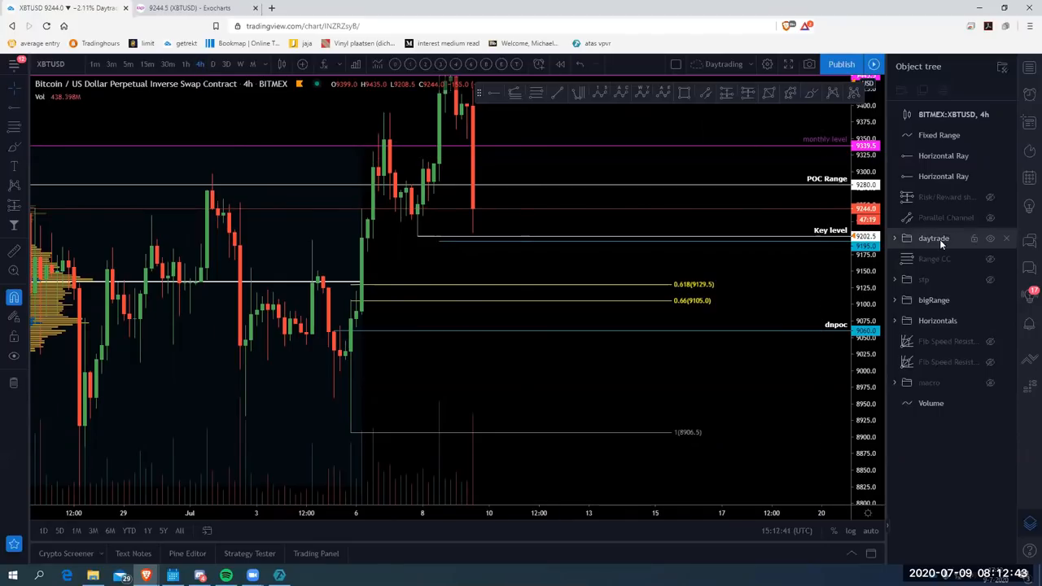
pyautogui.moveTo(472, 422)
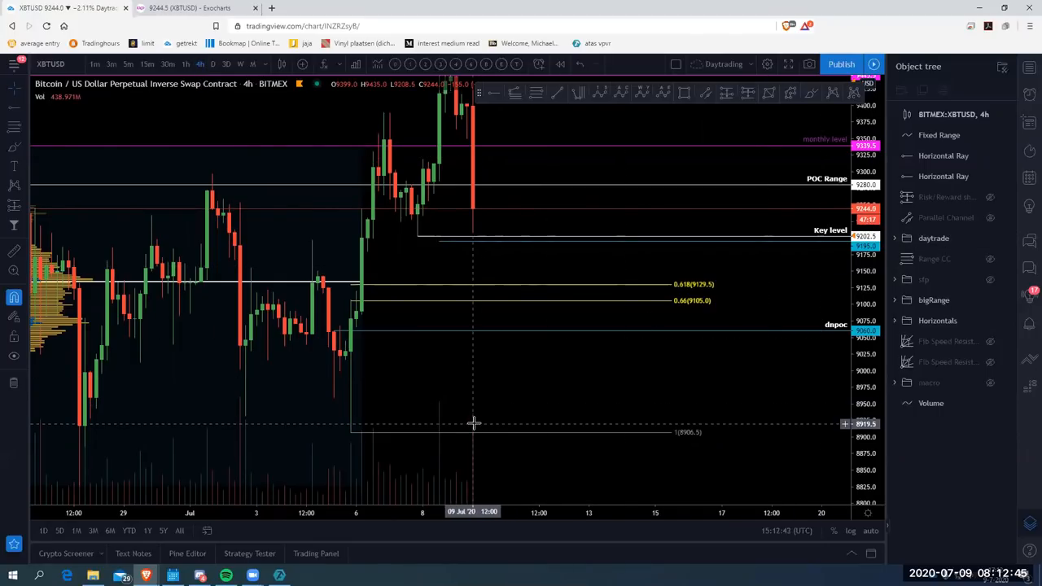
pyautogui.moveTo(478, 418)
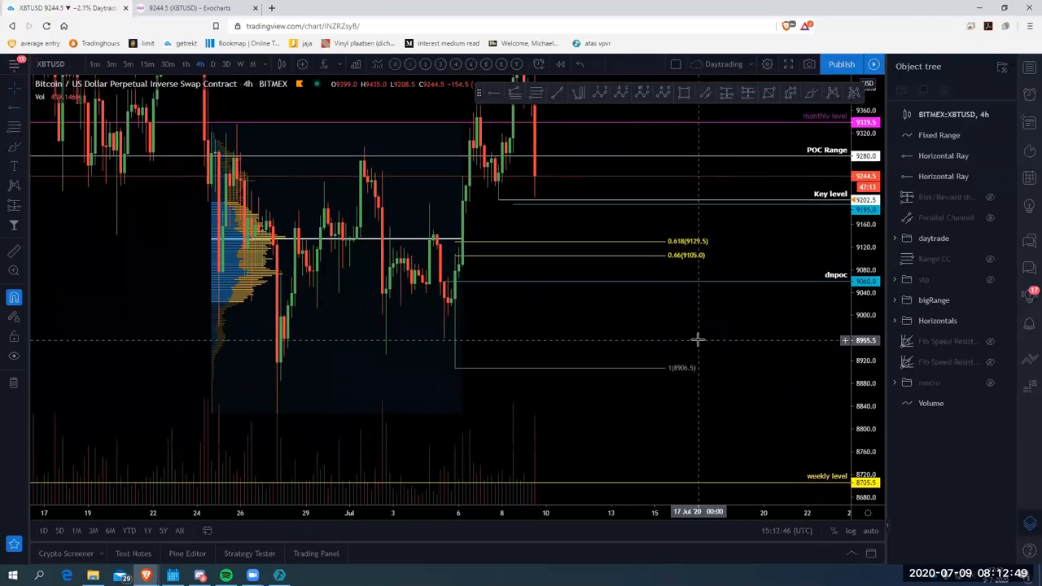
pyautogui.moveTo(718, 334)
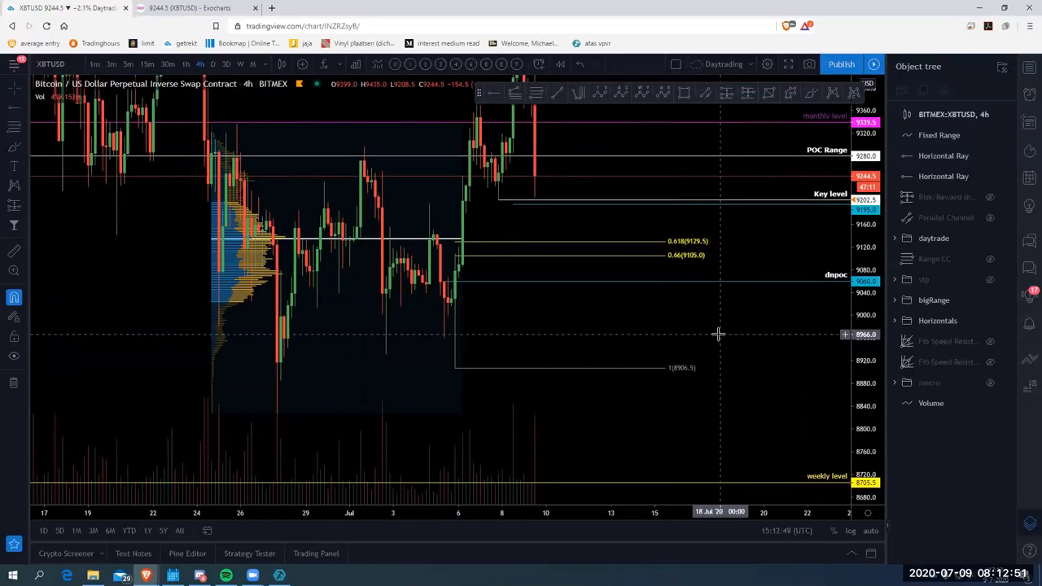
pyautogui.moveTo(629, 260)
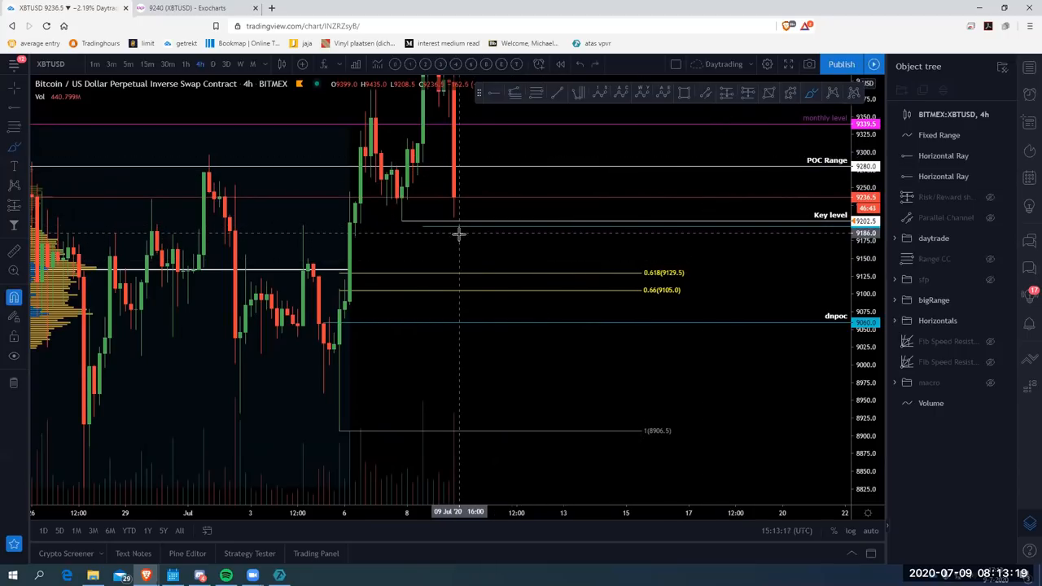
# - Change the XBTUSD chart to 5-minute candles and drag across the recent drop
pyautogui.moveTo(472, 188); pyautogui.dragTo(489, 272)
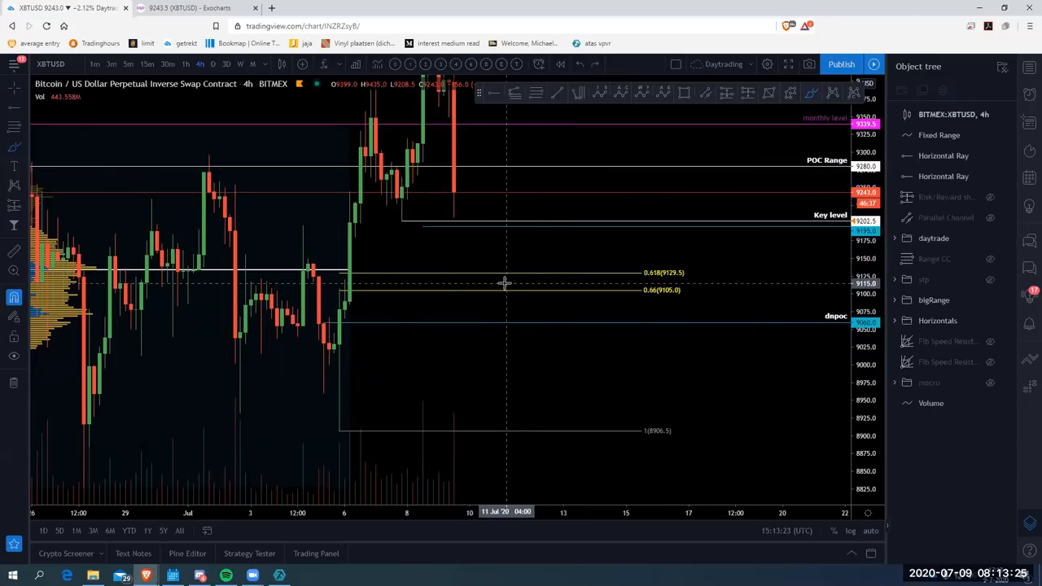
pyautogui.moveTo(509, 241)
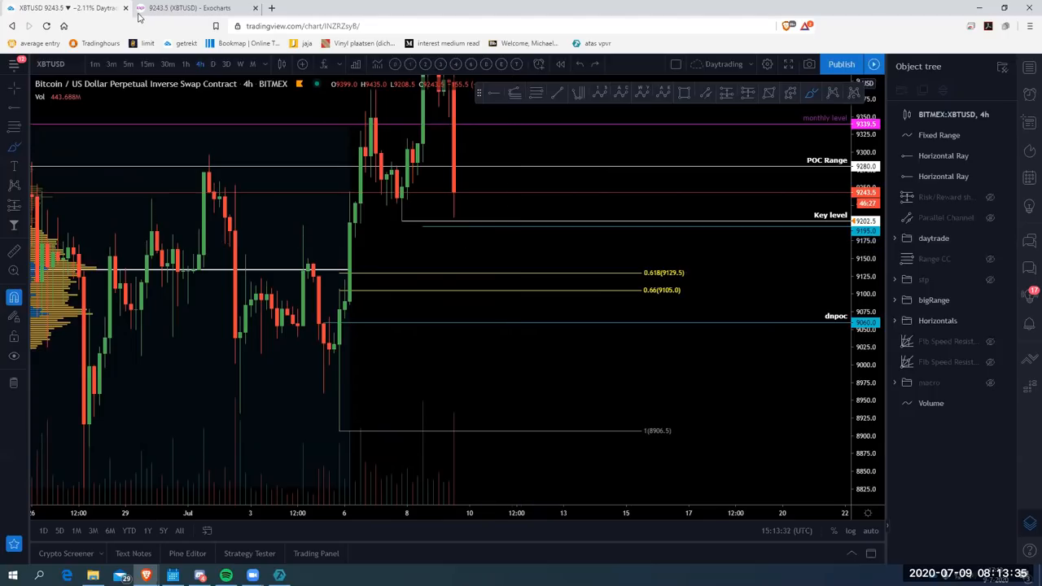
pyautogui.click(128, 64)
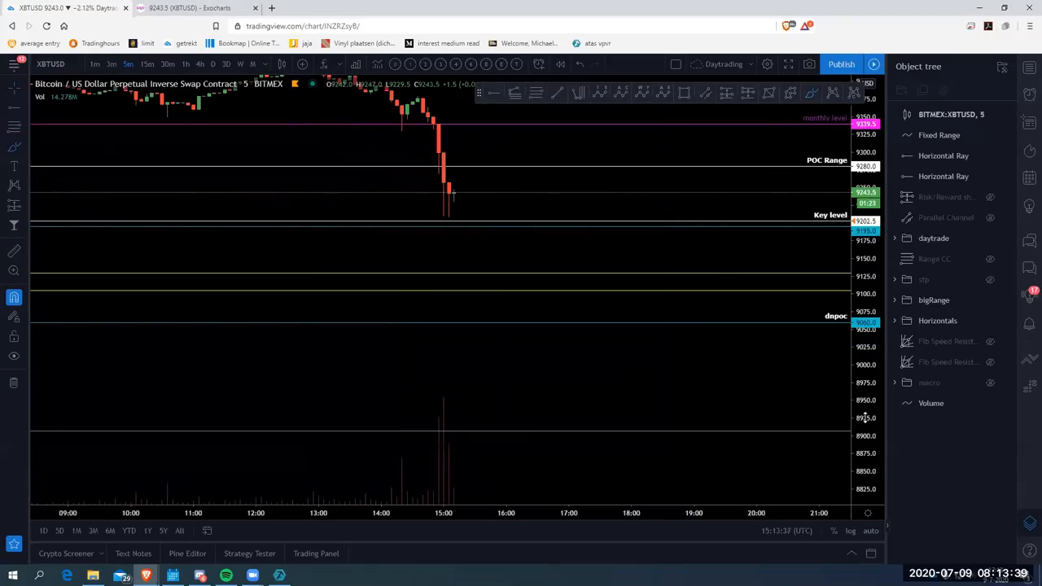
pyautogui.moveTo(553, 367); pyautogui.dragTo(643, 227)
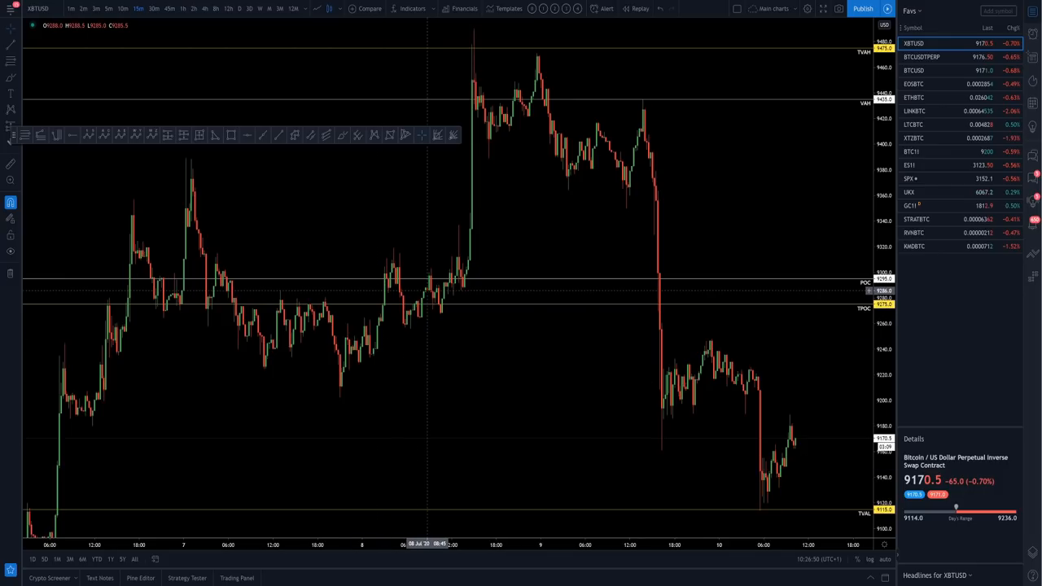
pyautogui.moveTo(637, 265)
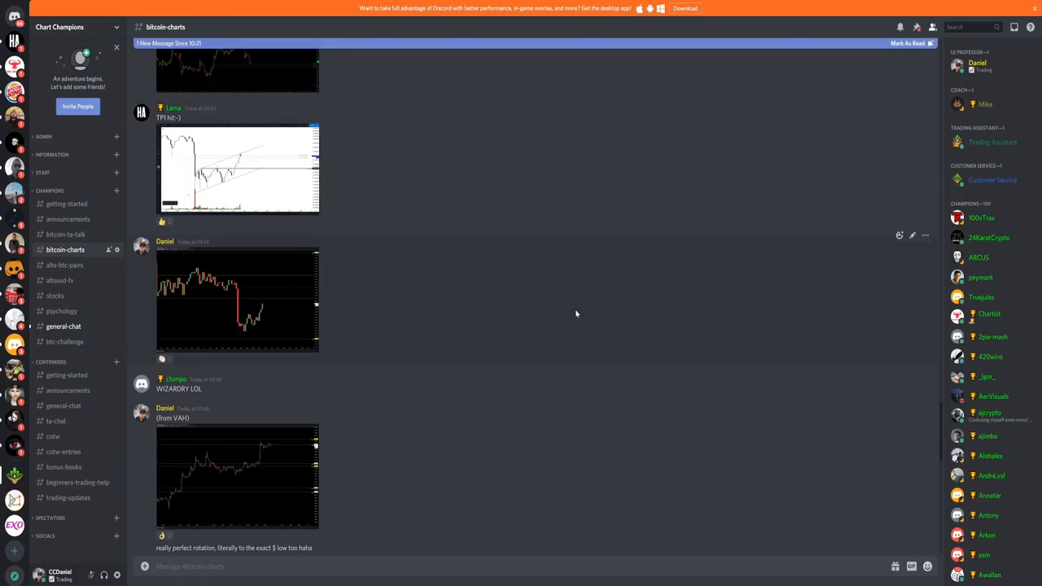
pyautogui.moveTo(574, 314)
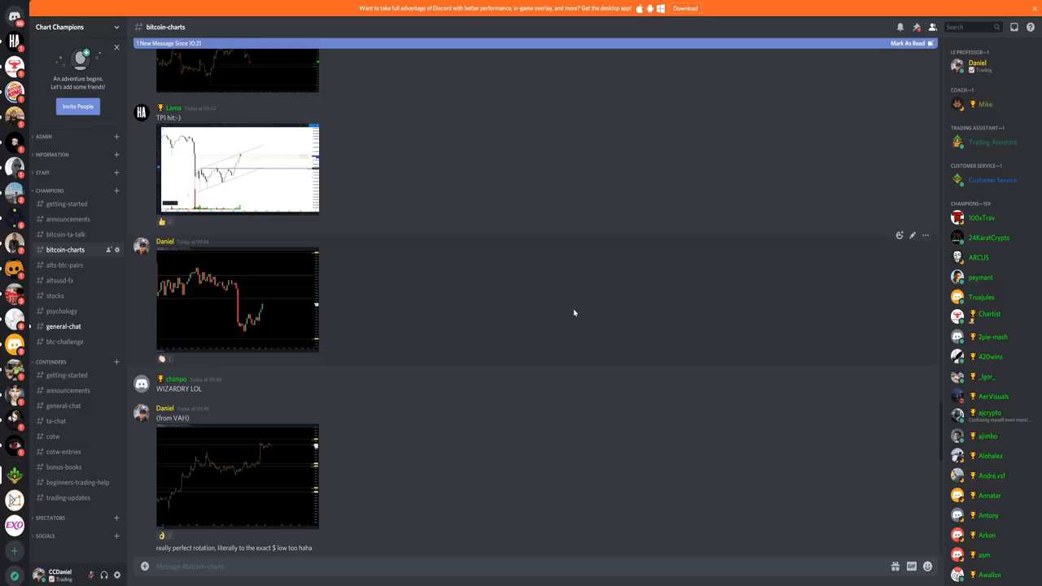
pyautogui.moveTo(618, 304)
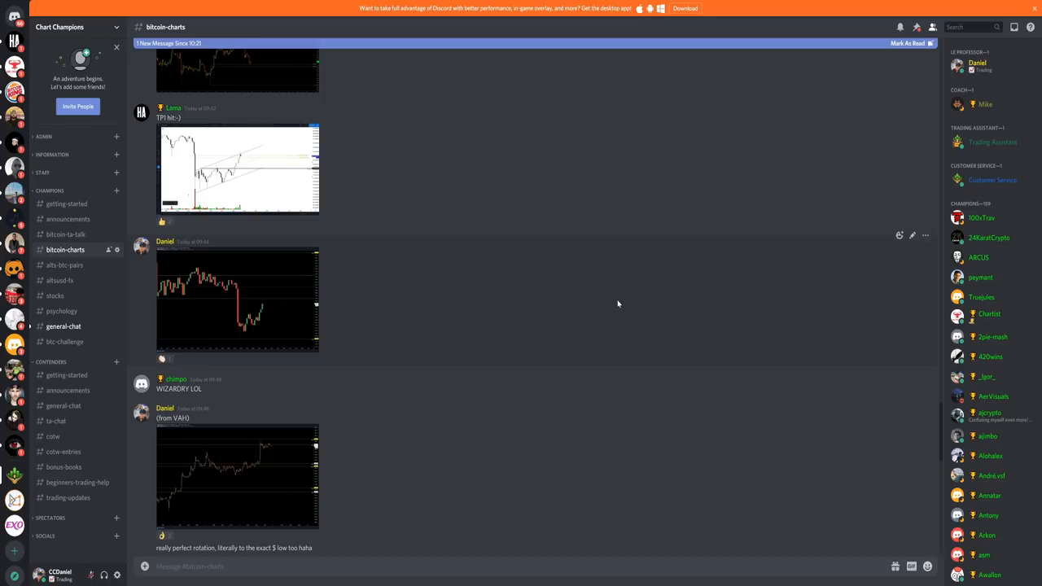
pyautogui.moveTo(693, 273)
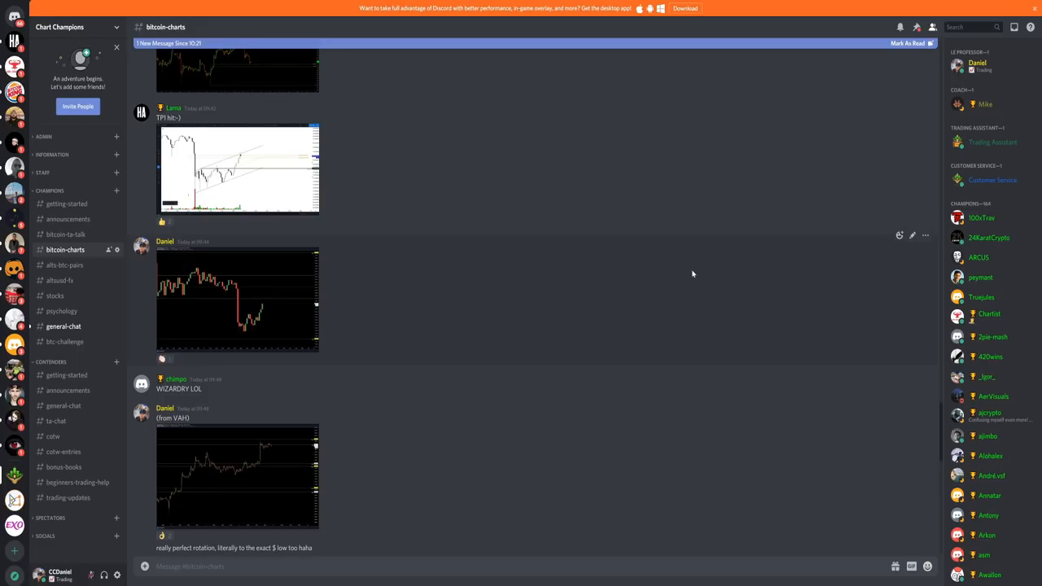
pyautogui.moveTo(757, 230)
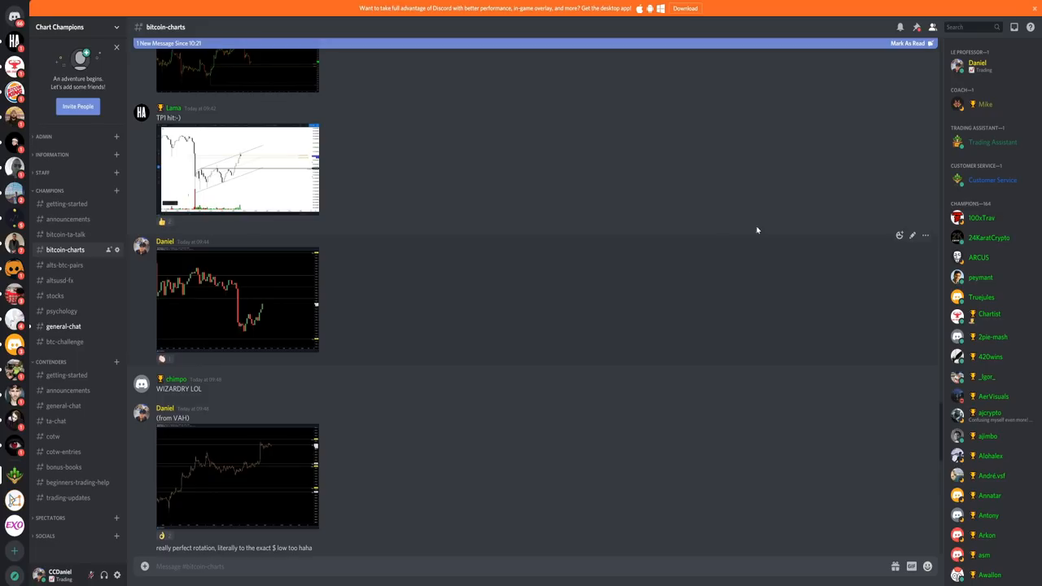
pyautogui.moveTo(575, 275)
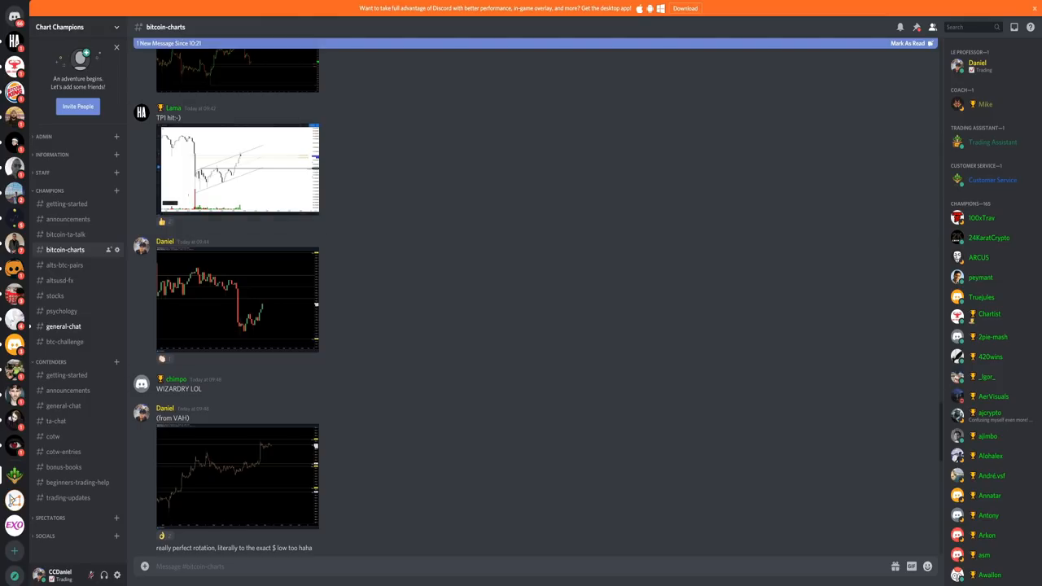
pyautogui.moveTo(361, 444)
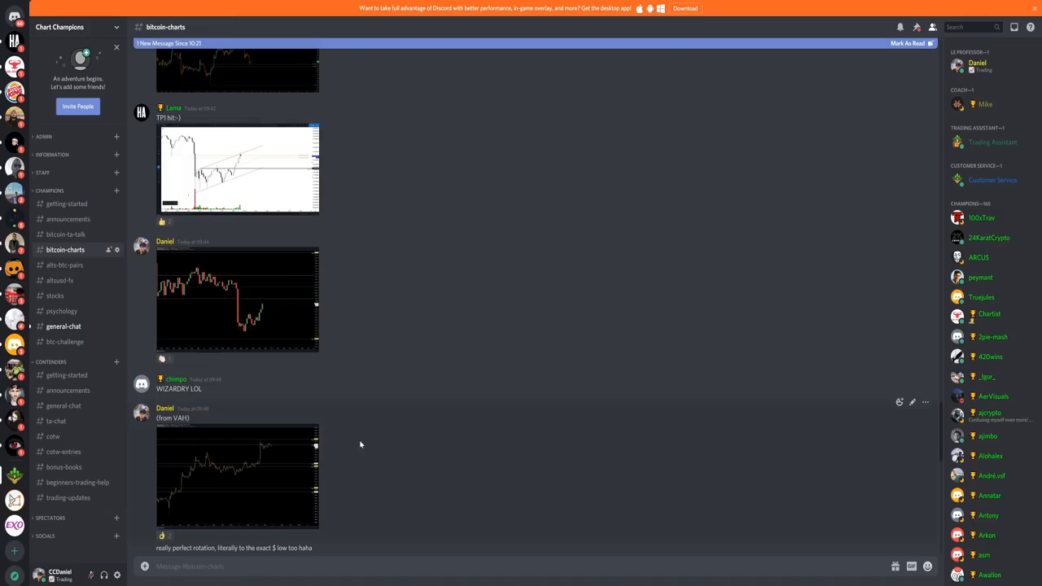
# - Open the posted '(from VAH)' range chart image at original size
pyautogui.click(236, 477)
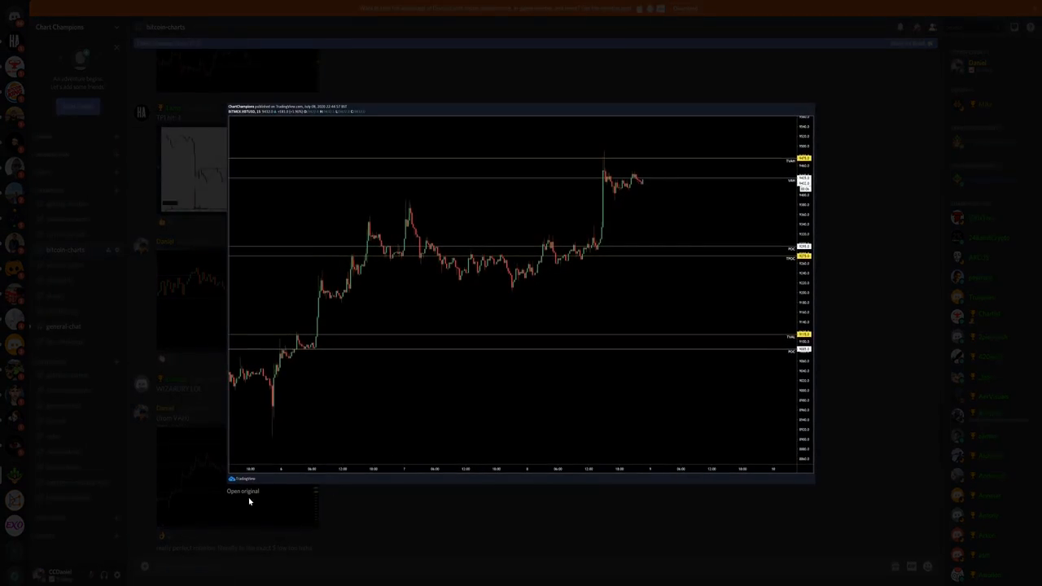
pyautogui.click(241, 491)
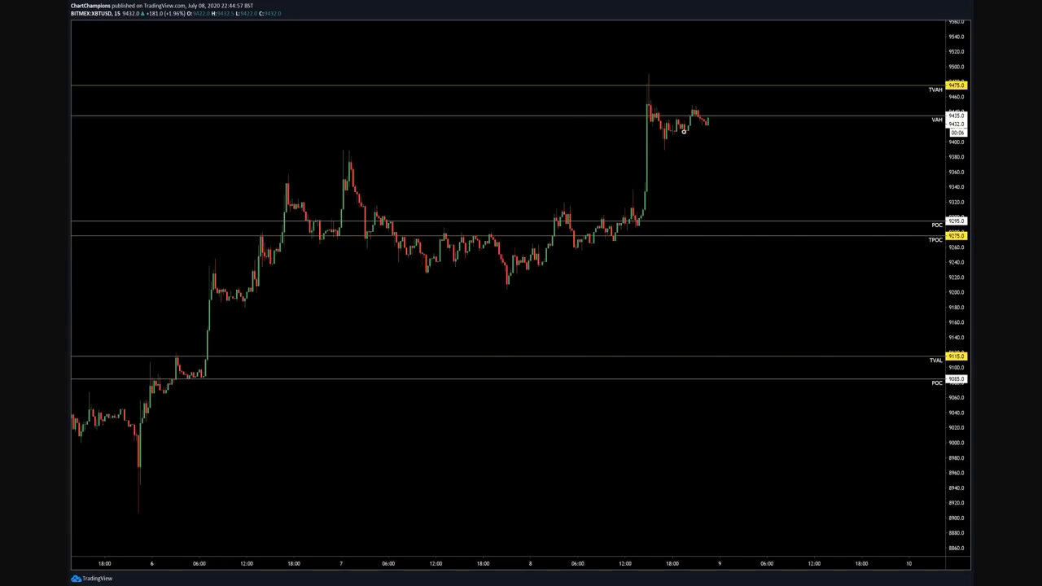
pyautogui.moveTo(658, 84)
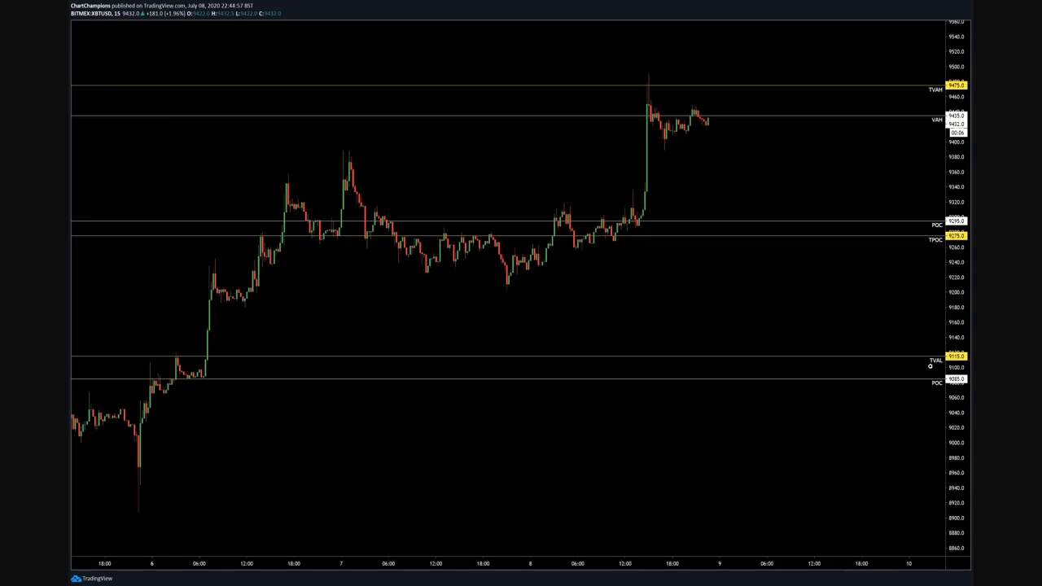
pyautogui.moveTo(923, 355)
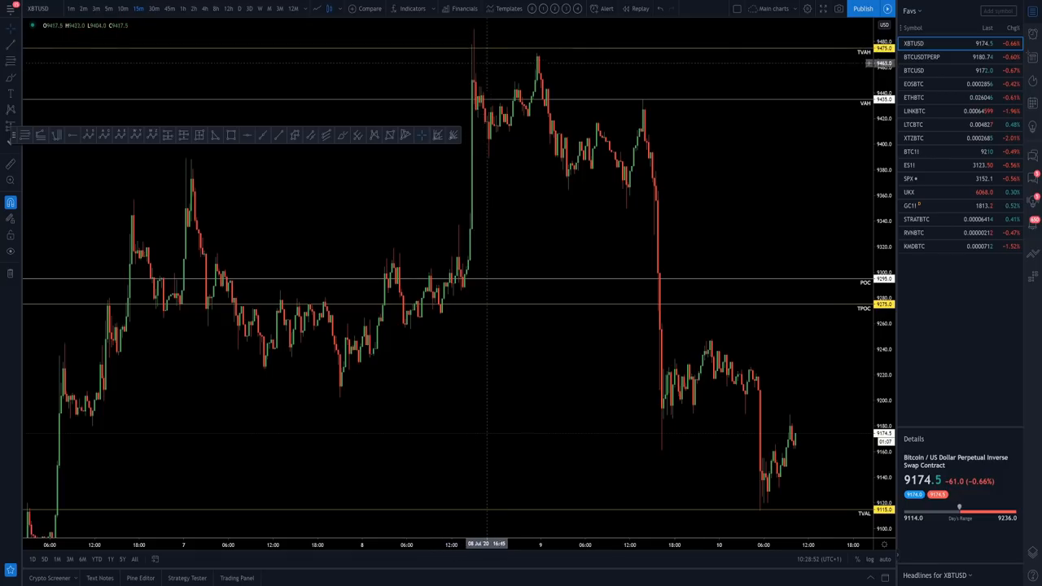
pyautogui.moveTo(644, 114)
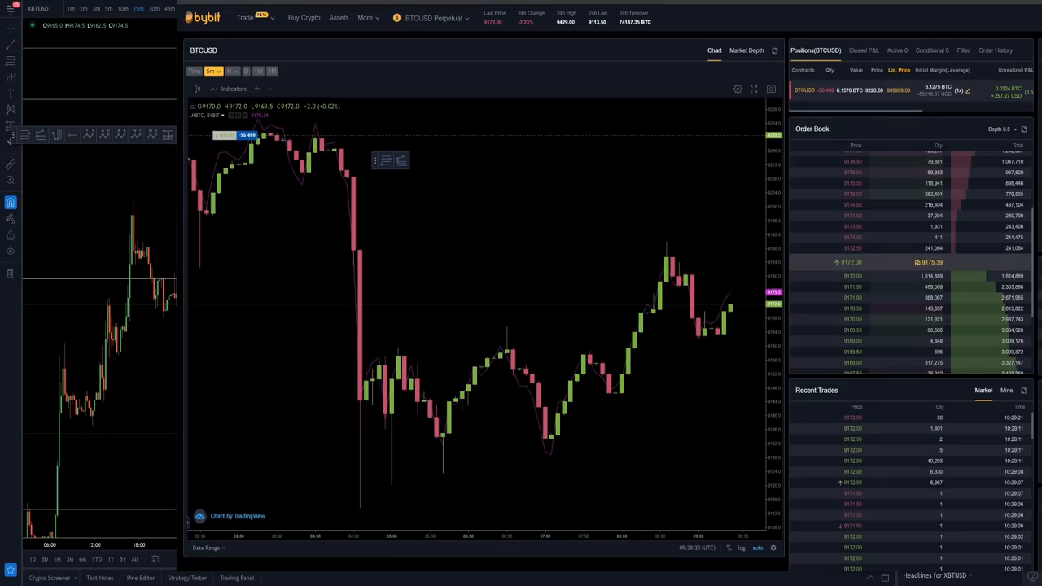
pyautogui.moveTo(550, 264)
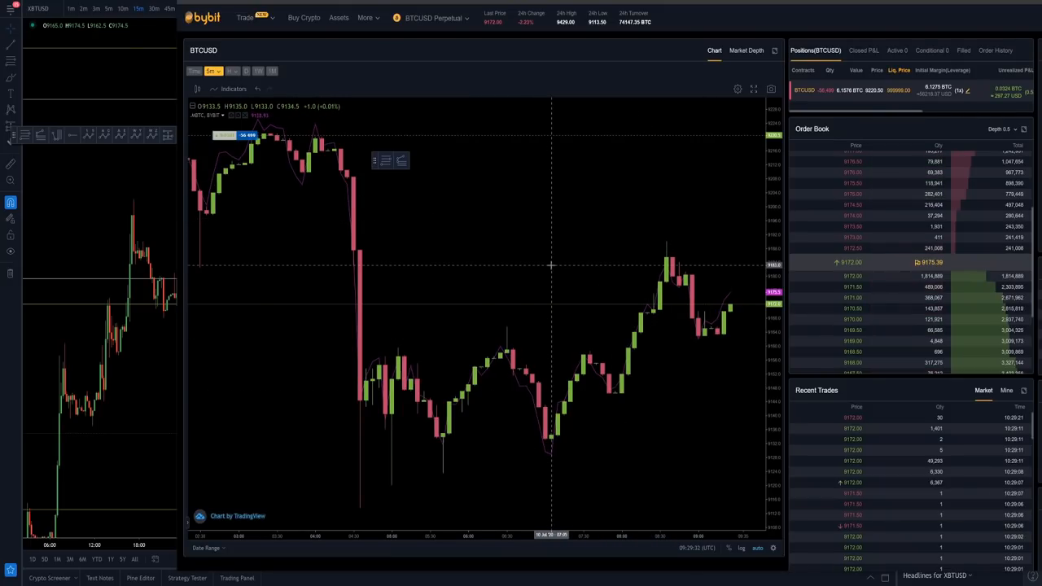
pyautogui.moveTo(330, 140)
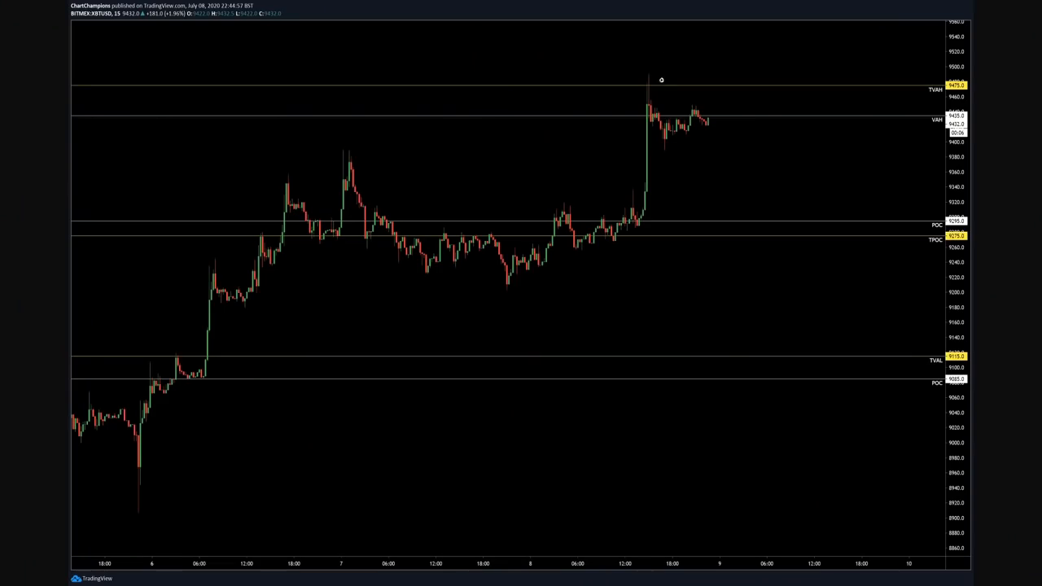
pyautogui.moveTo(839, 348)
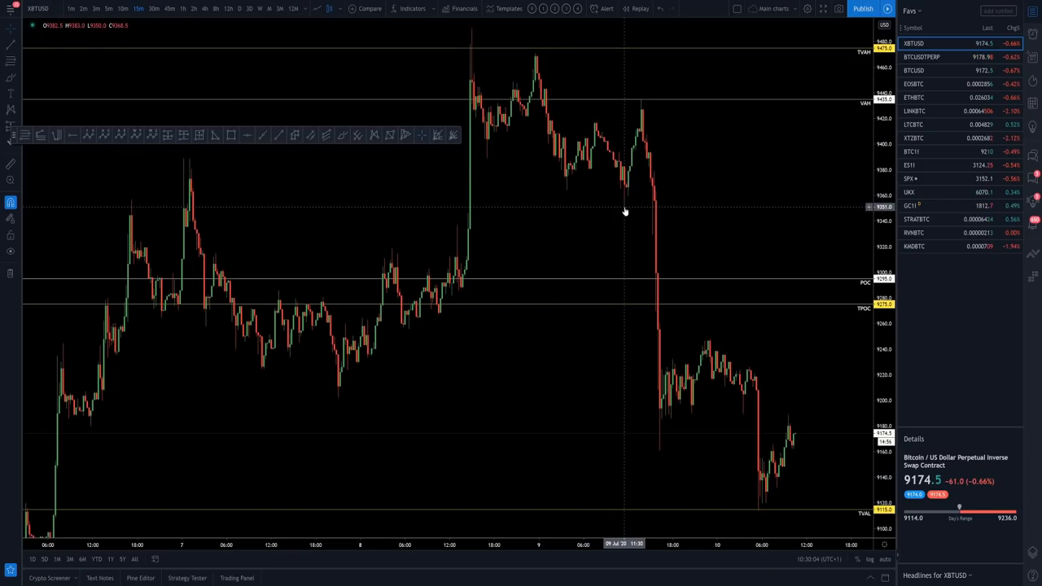
pyautogui.moveTo(642, 104)
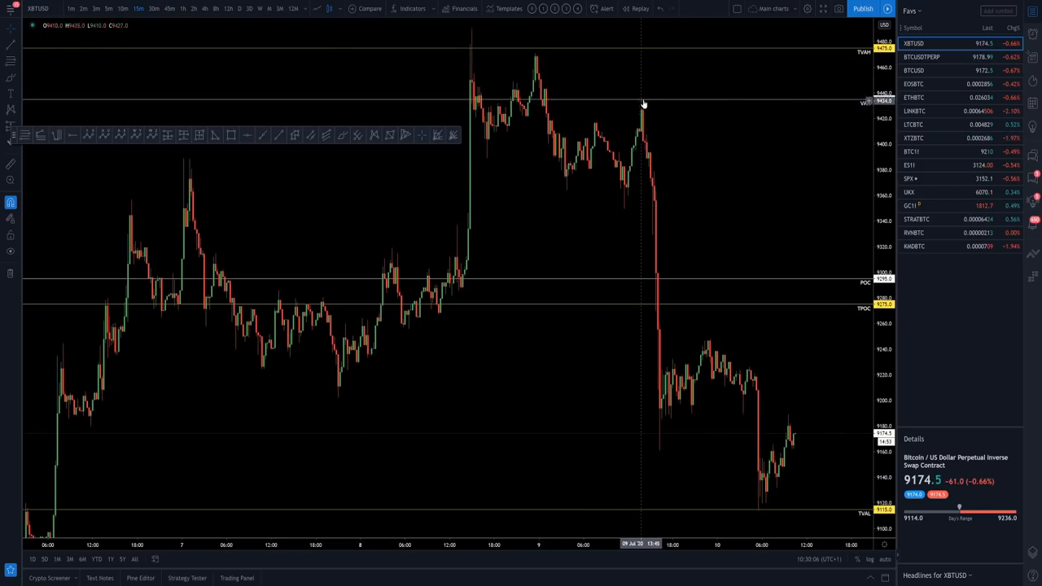
pyautogui.moveTo(771, 515)
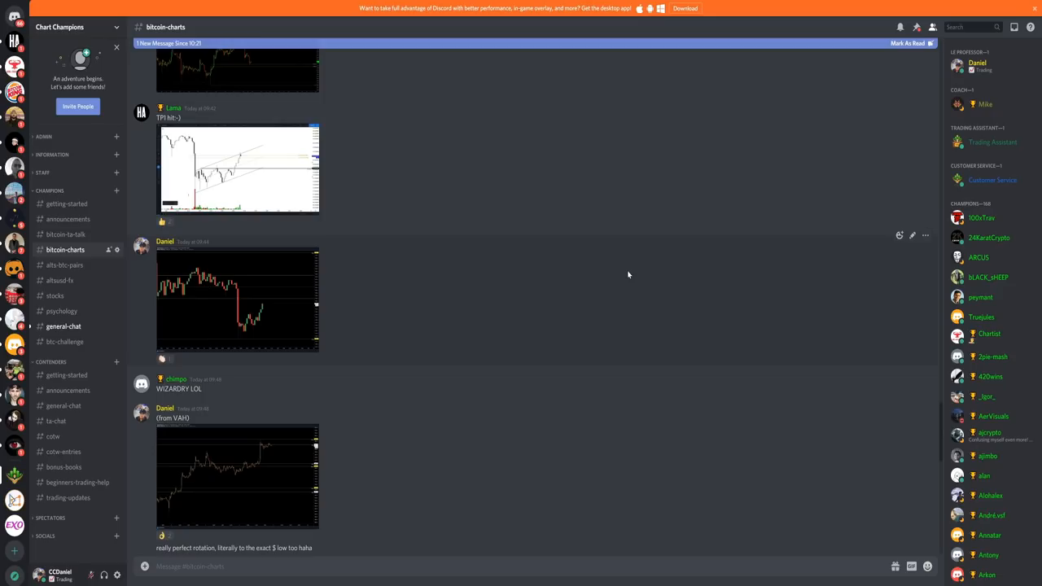
pyautogui.moveTo(535, 313)
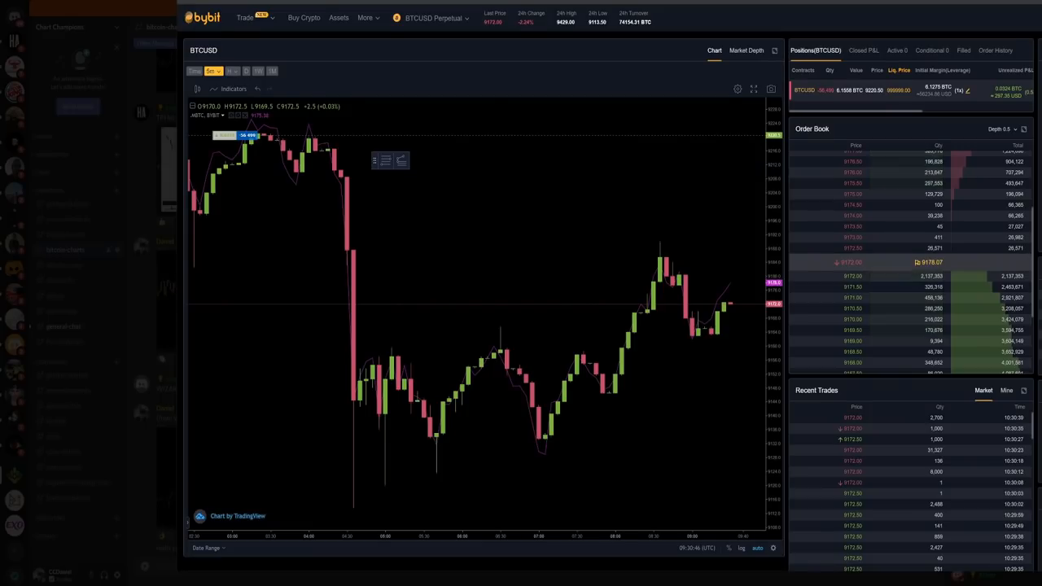
pyautogui.moveTo(540, 188)
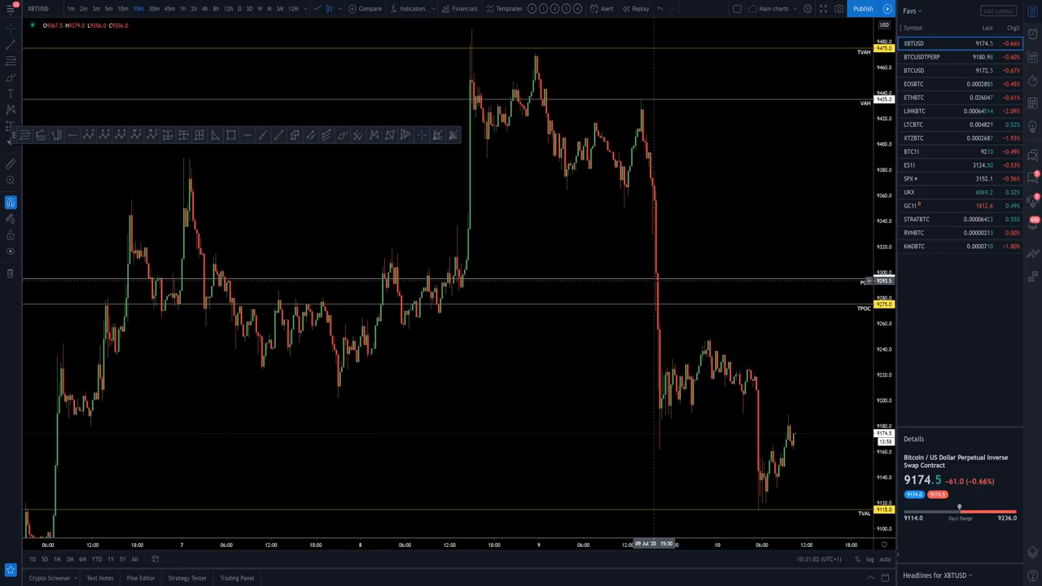
pyautogui.moveTo(477, 301)
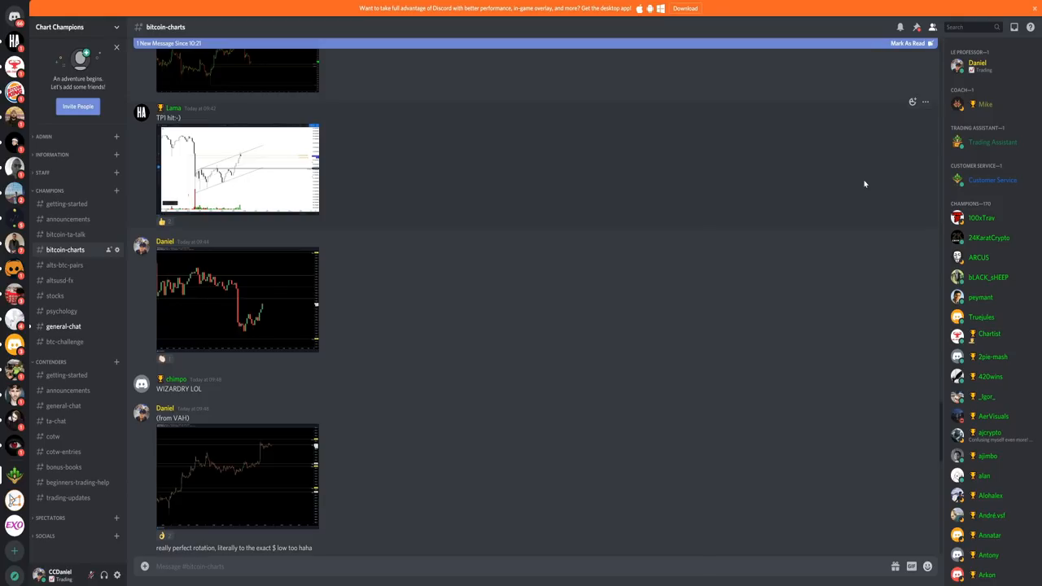
pyautogui.moveTo(985, 142)
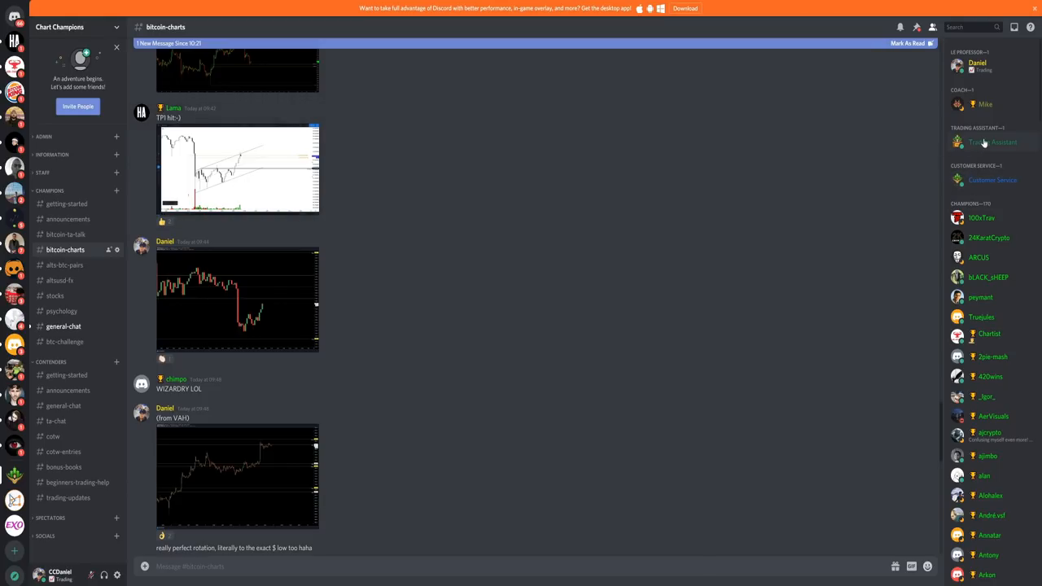